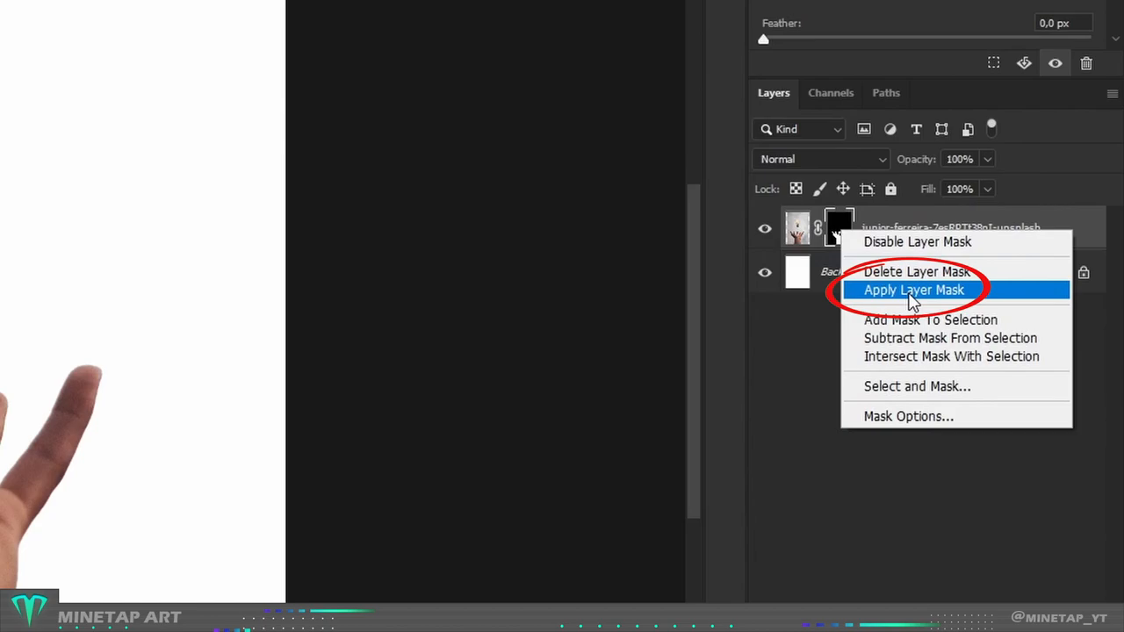
Step: Apply the hand photo's layer mask, leaving the isolated hand over a white background
{"action": "left_click", "coordinate": [913, 290]}
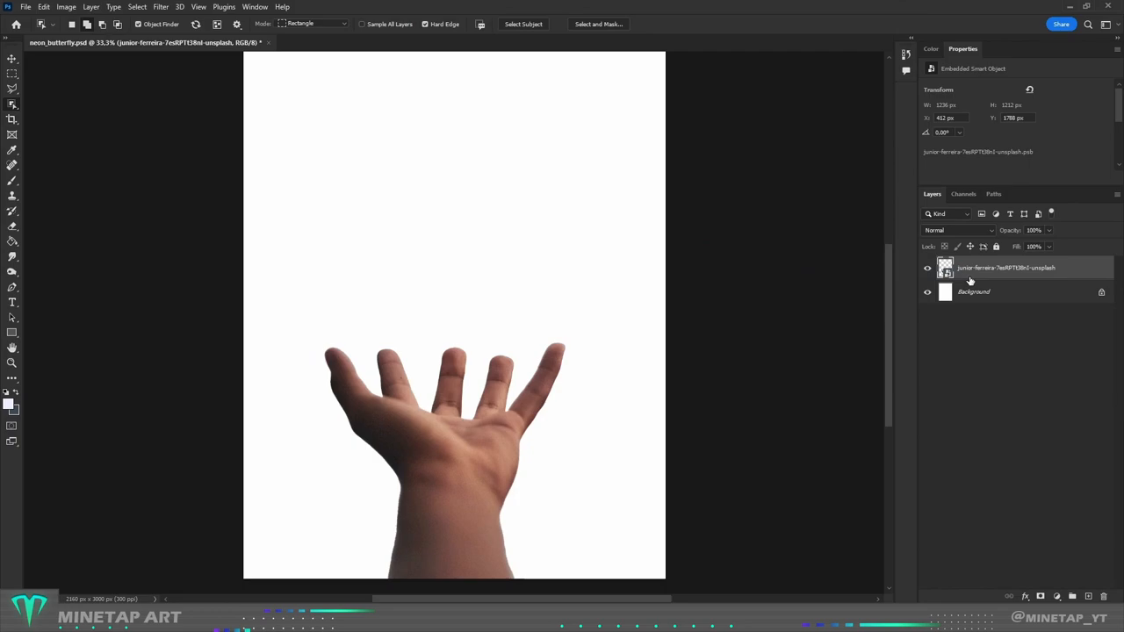
Step: Add a Gaussian Blur smart filter to the hand and select its filter mask for painting
{"action": "left_click", "coordinate": [161, 7]}
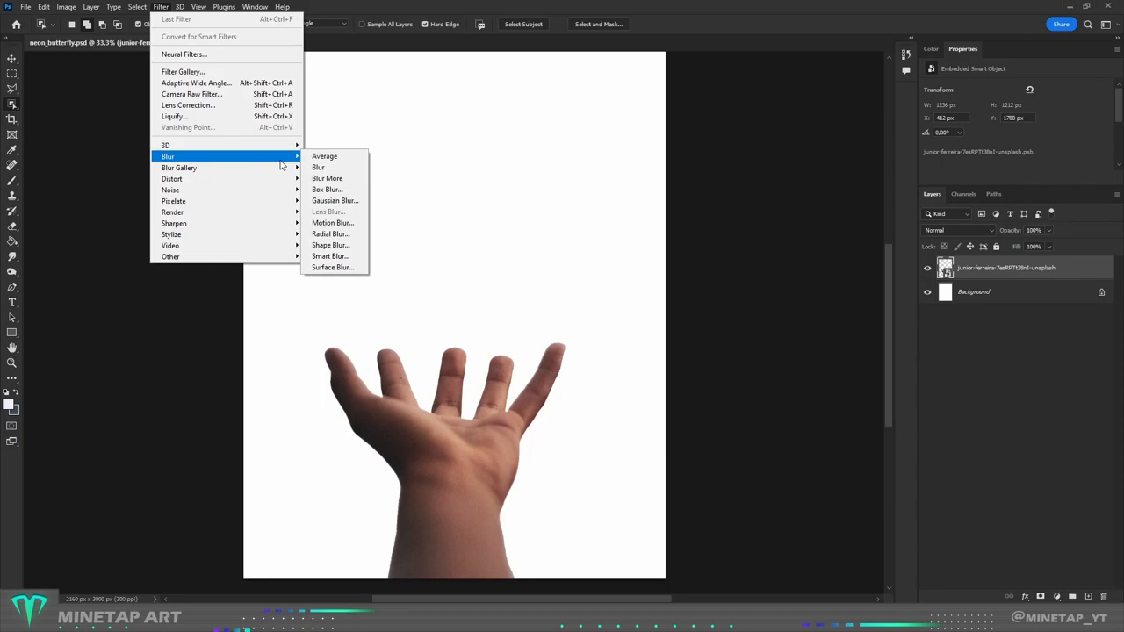
{"action": "left_click", "coordinate": [334, 200]}
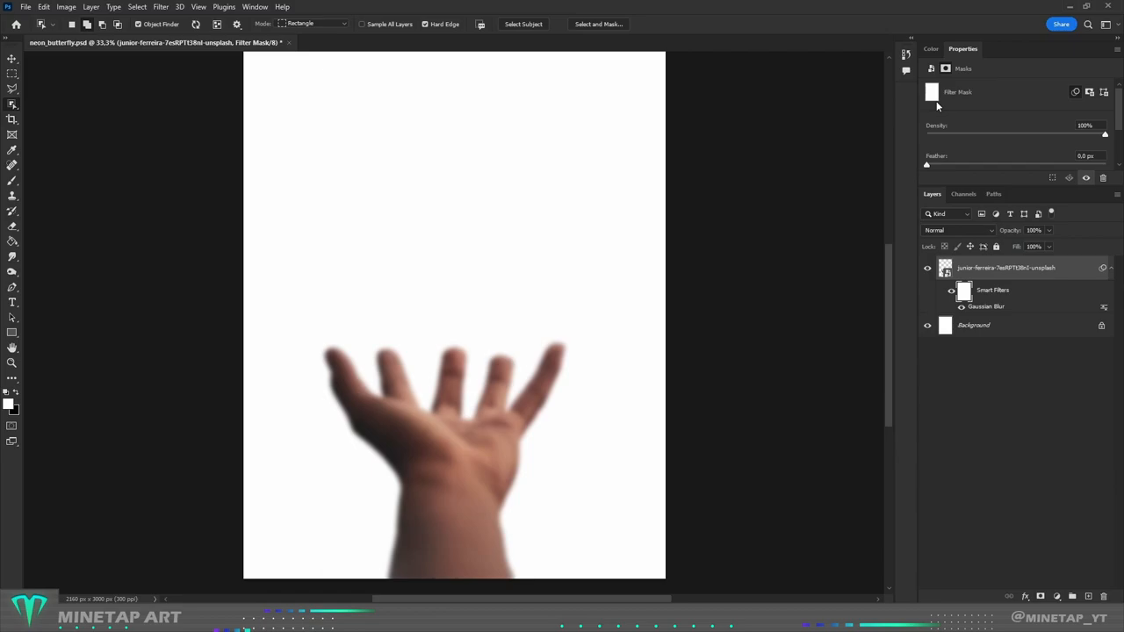
{"action": "left_click", "coordinate": [930, 48]}
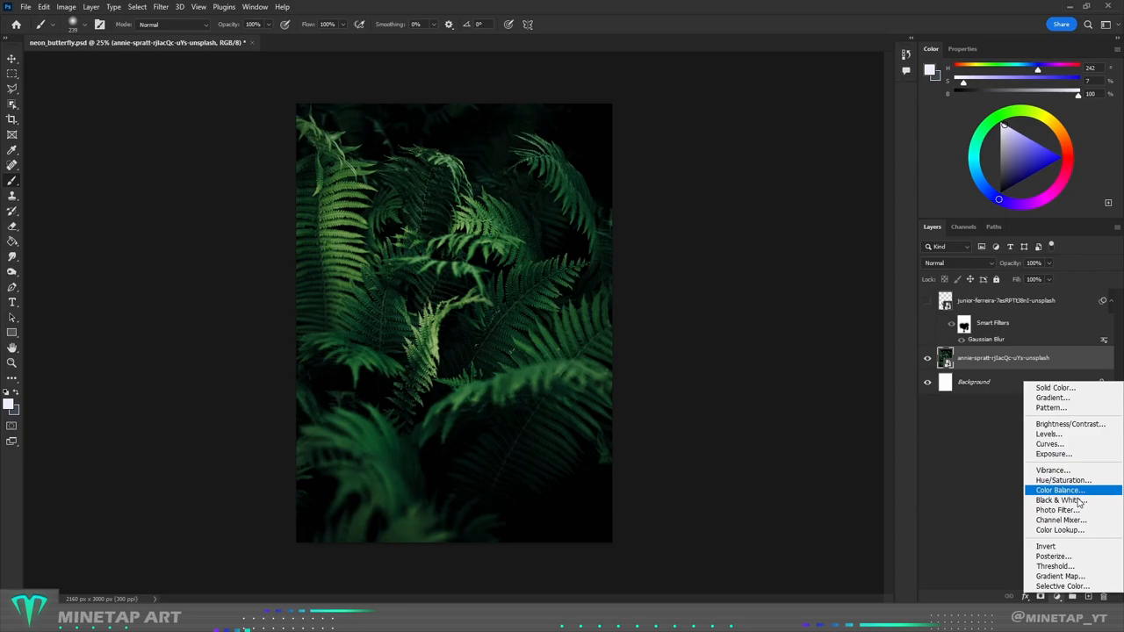
Step: Add a Brightness/Contrast layer clipped to the fern photo and lower its Brightness
{"action": "left_click", "coordinate": [1069, 423]}
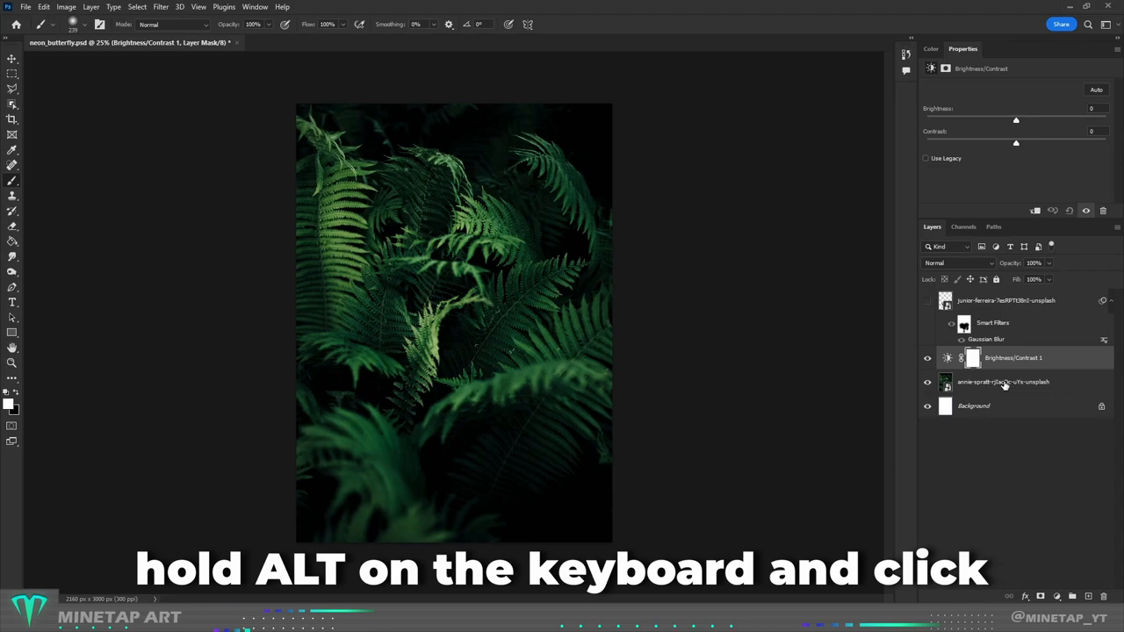
{"action": "left_click", "coordinate": [971, 357]}
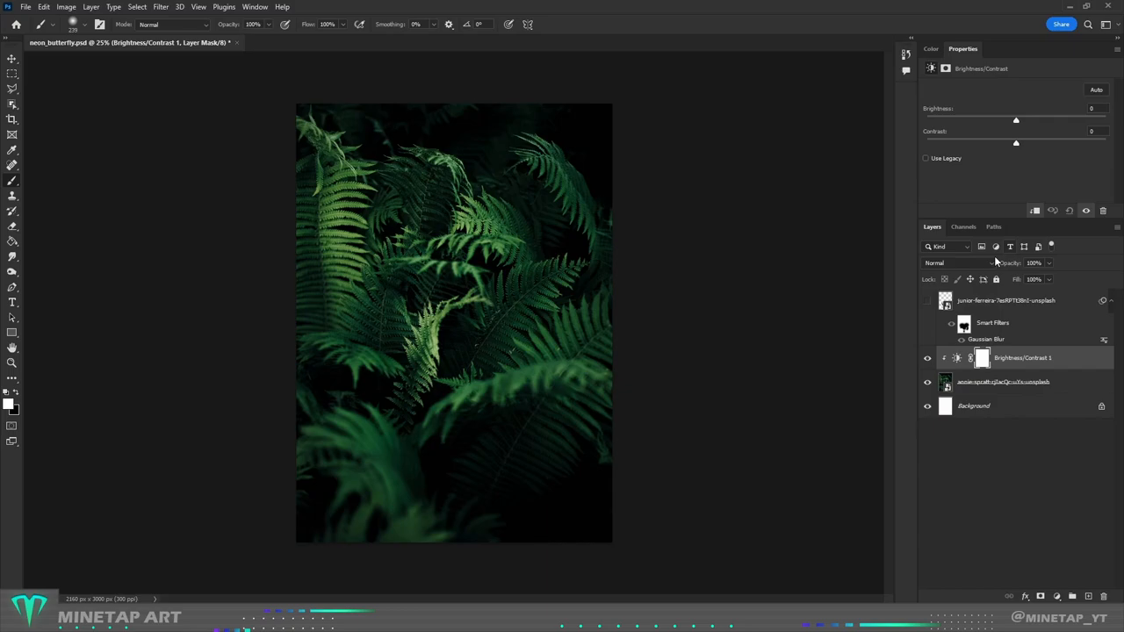
{"action": "left_click_drag", "start_coordinate": [1016, 121], "coordinate": [1001, 120]}
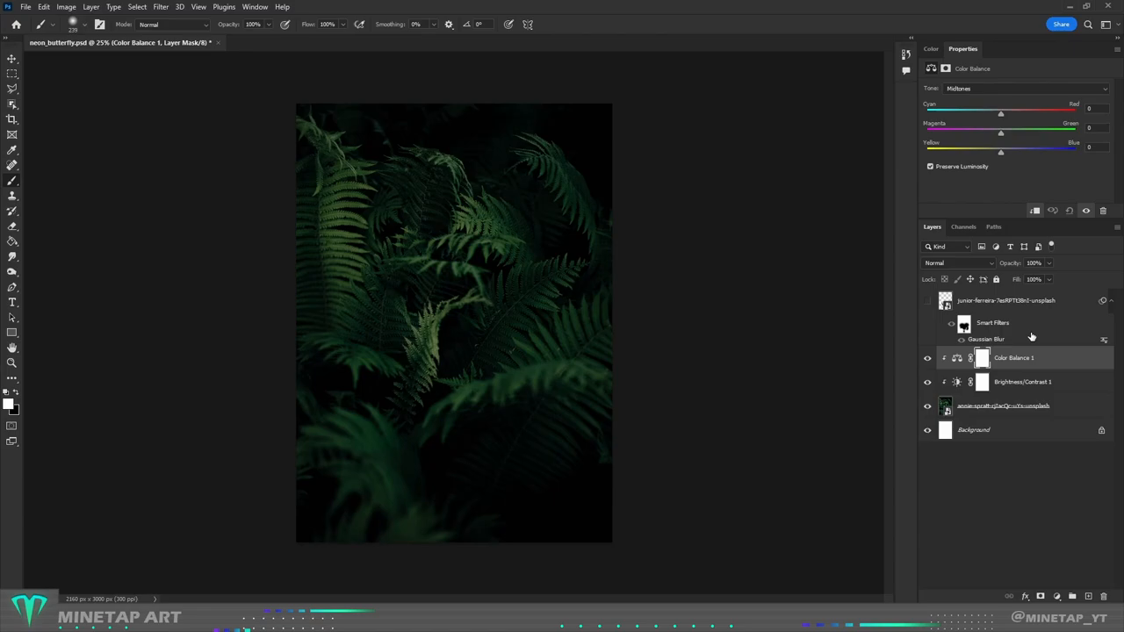
Step: Shift the fern Color Balance sliders toward Cyan and Blue for a teal tint
{"action": "left_click_drag", "start_coordinate": [1001, 112], "coordinate": [995, 113]}
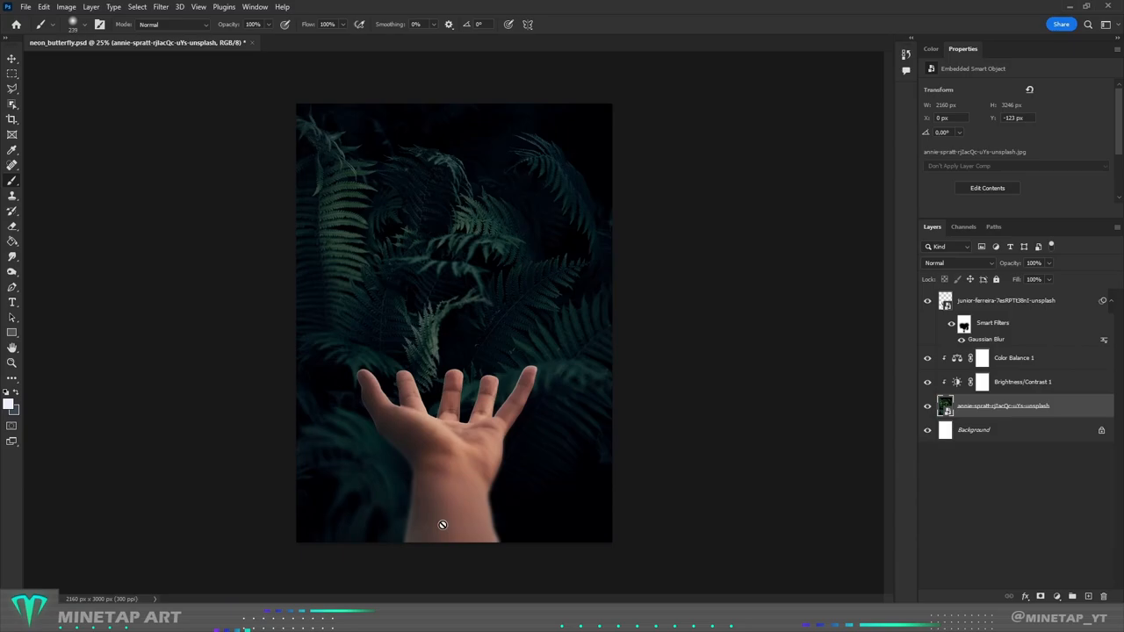
Step: Apply a Field Blur of about 46 px to the fern background layer
{"action": "left_click", "coordinate": [161, 6]}
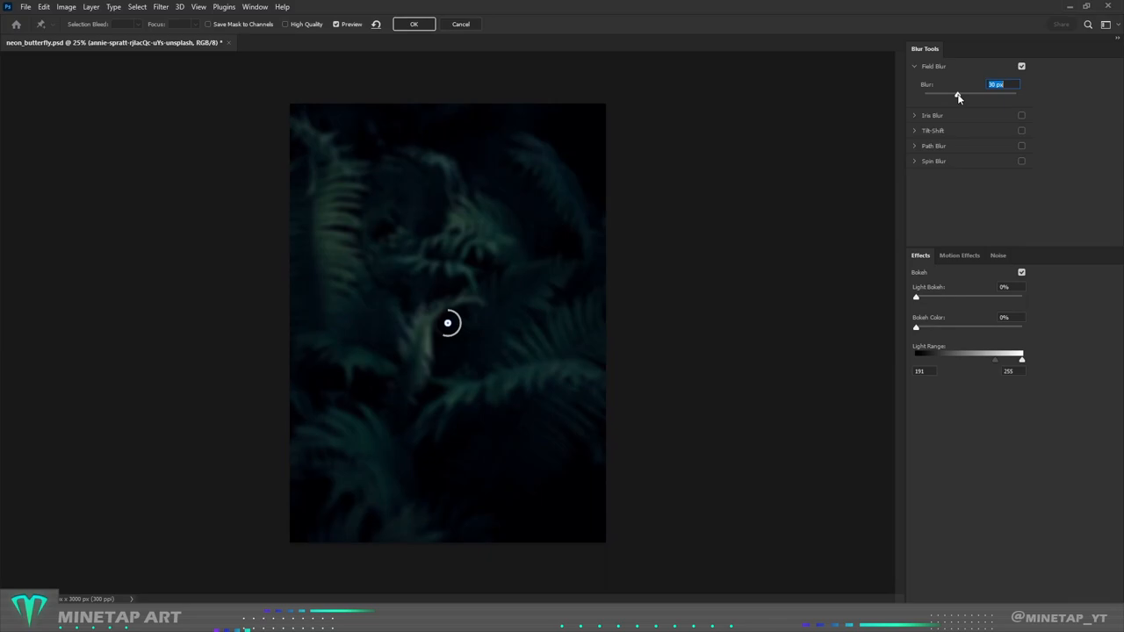
{"action": "left_click_drag", "start_coordinate": [956, 94], "coordinate": [963, 94]}
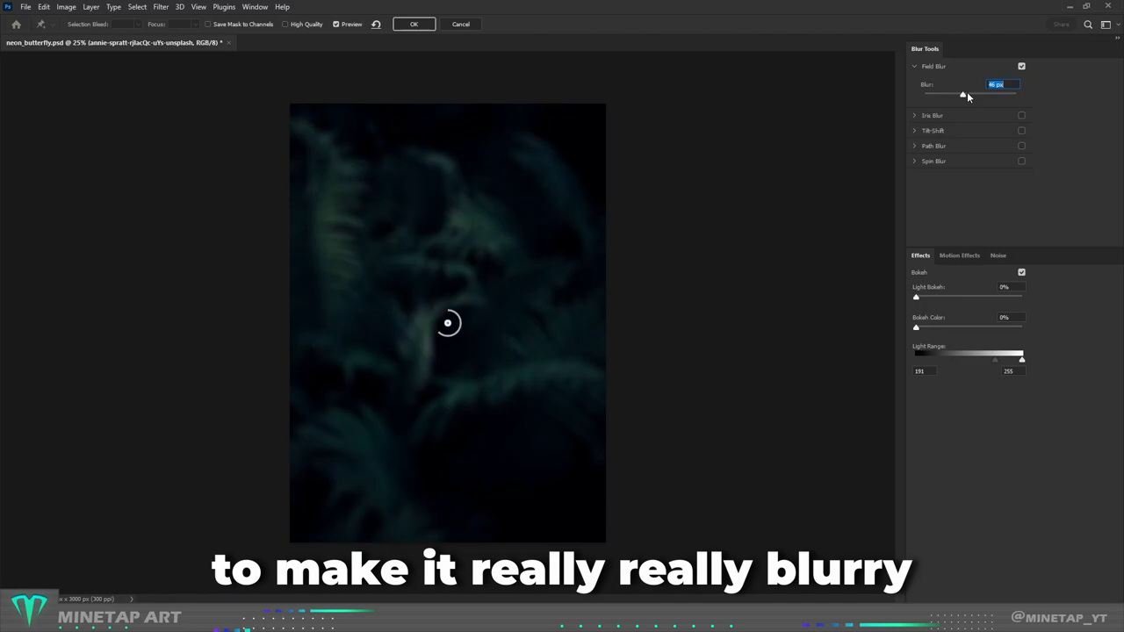
{"action": "left_click", "coordinate": [413, 23]}
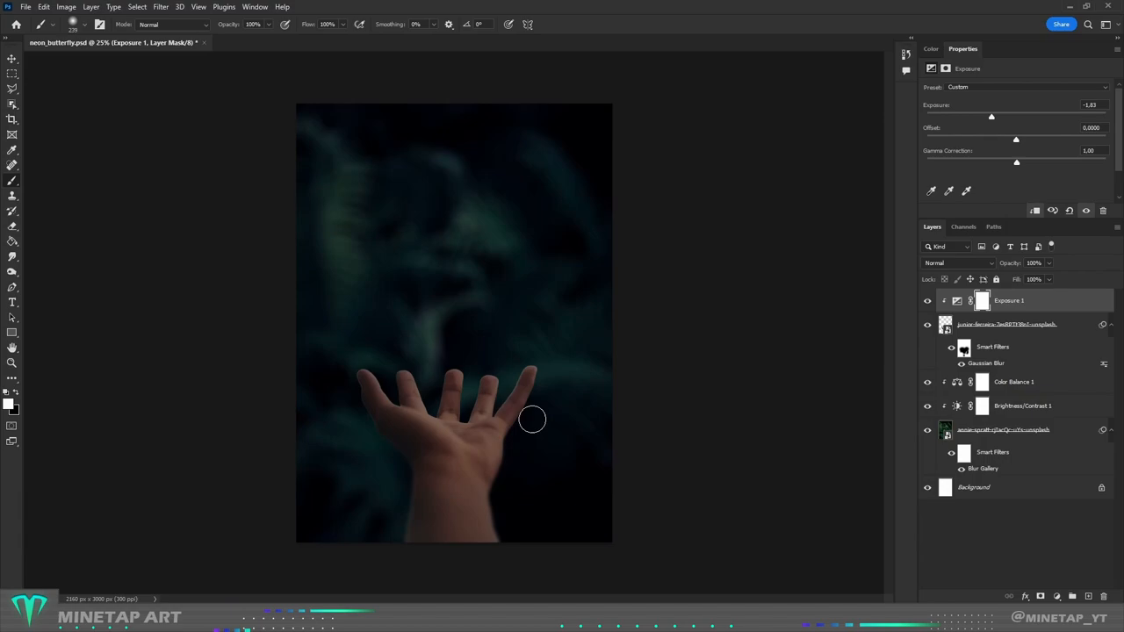
Step: Add a second clipped Exposure layer above the hand and select its mask for painting
{"action": "left_click", "coordinate": [1039, 596]}
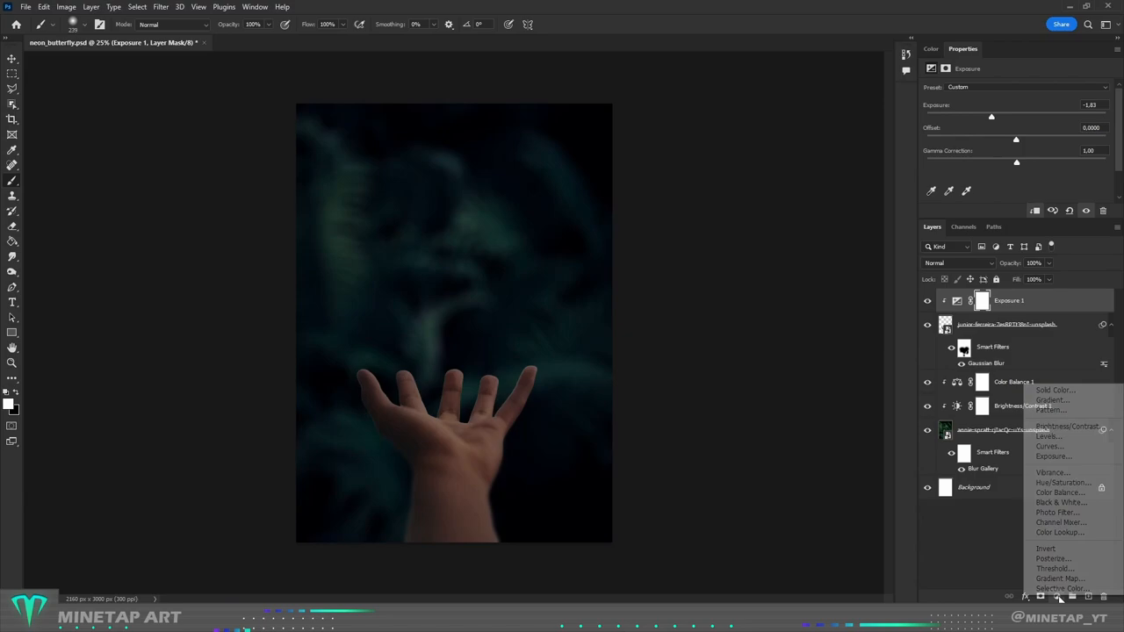
{"action": "left_click", "coordinate": [1053, 455]}
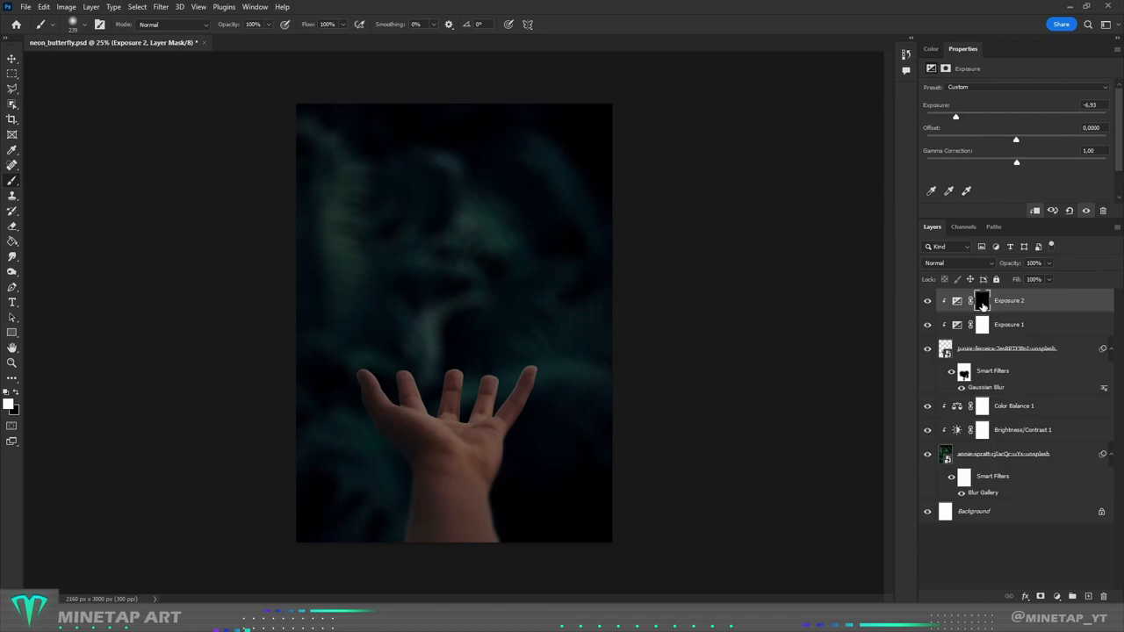
{"action": "left_click", "coordinate": [931, 48]}
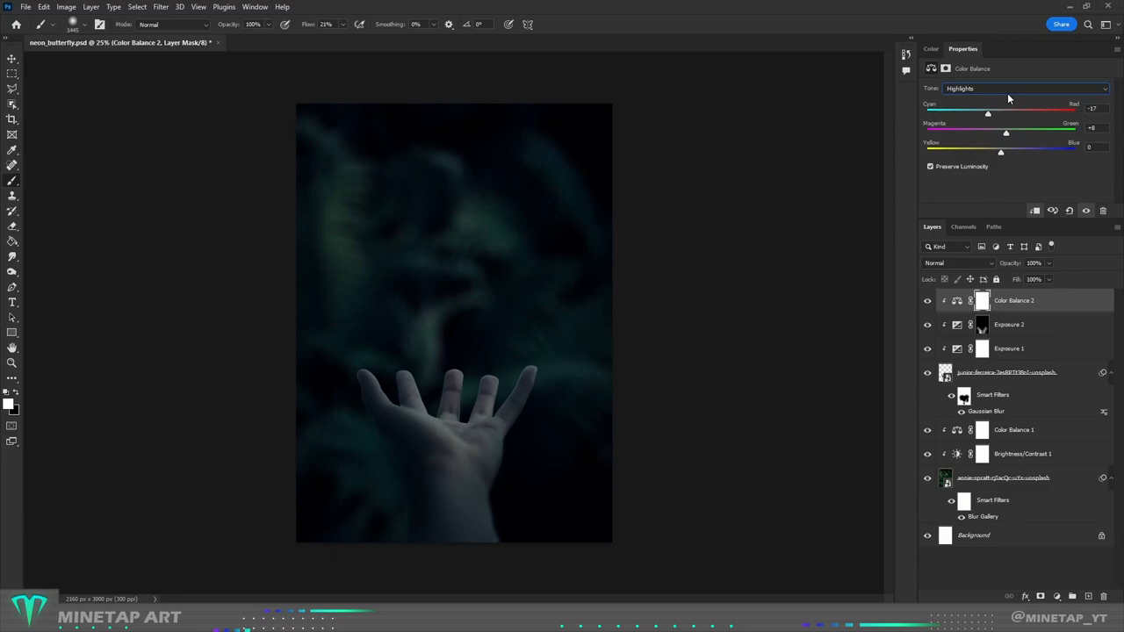
Step: Set the hand's Color Balance Tone to Highlights and shift toward Cyan and Green
{"action": "left_click", "coordinate": [1025, 88]}
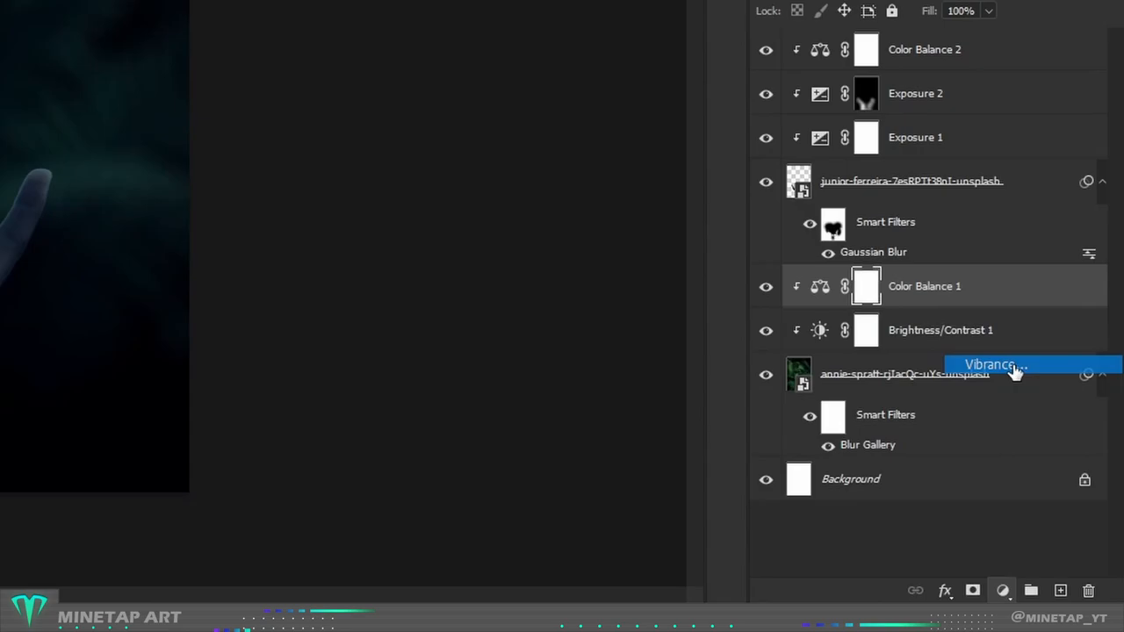
Step: Add a Vibrance adjustment layer above Color Balance 1 on the fern photo
{"action": "left_click", "coordinate": [991, 364]}
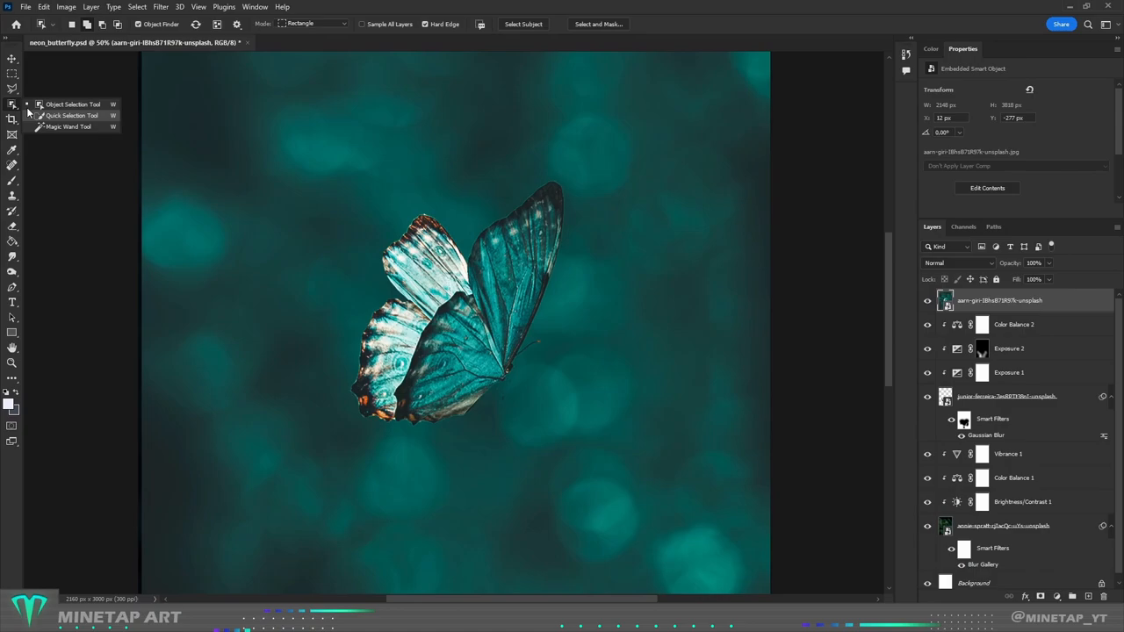
Step: Drag an Object Selection box around the butterfly to select it from its teal background
{"action": "left_click_drag", "start_coordinate": [329, 149], "coordinate": [604, 460]}
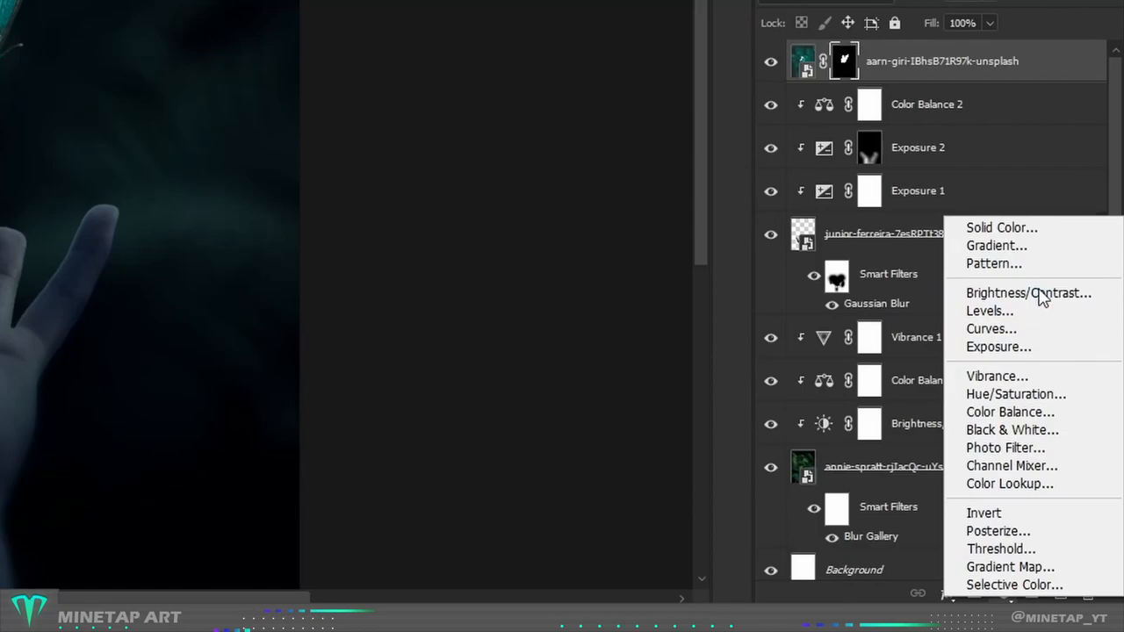
Step: Clip a Brightness/Contrast layer to the butterfly with Brightness -10 and Contrast 30
{"action": "left_click", "coordinate": [1028, 292]}
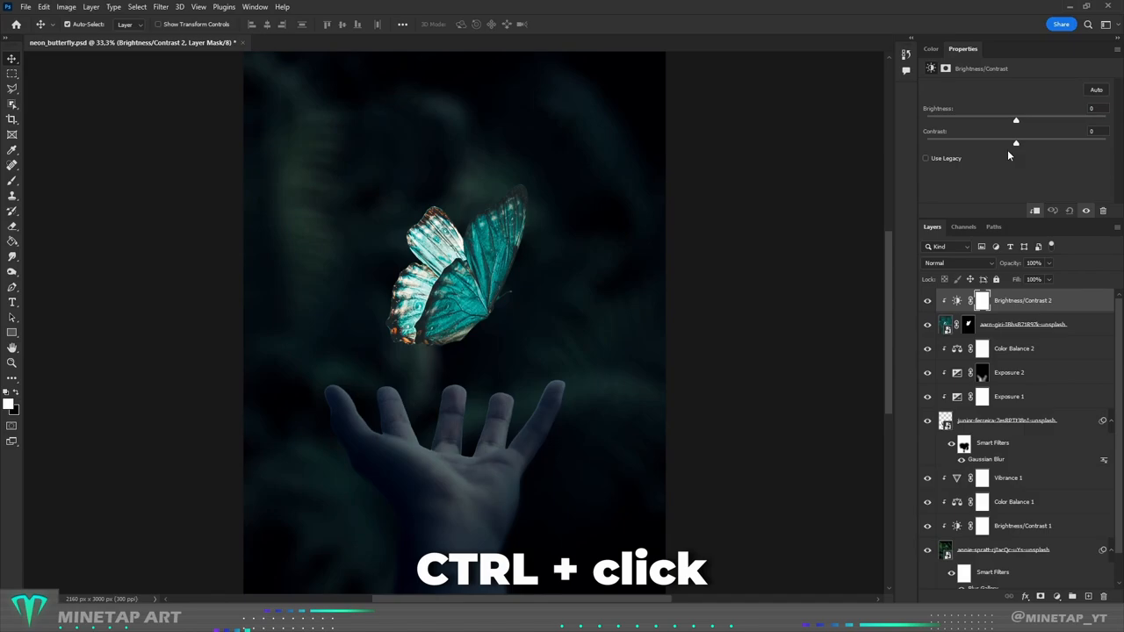
{"action": "left_click_drag", "start_coordinate": [1016, 120], "coordinate": [1007, 119]}
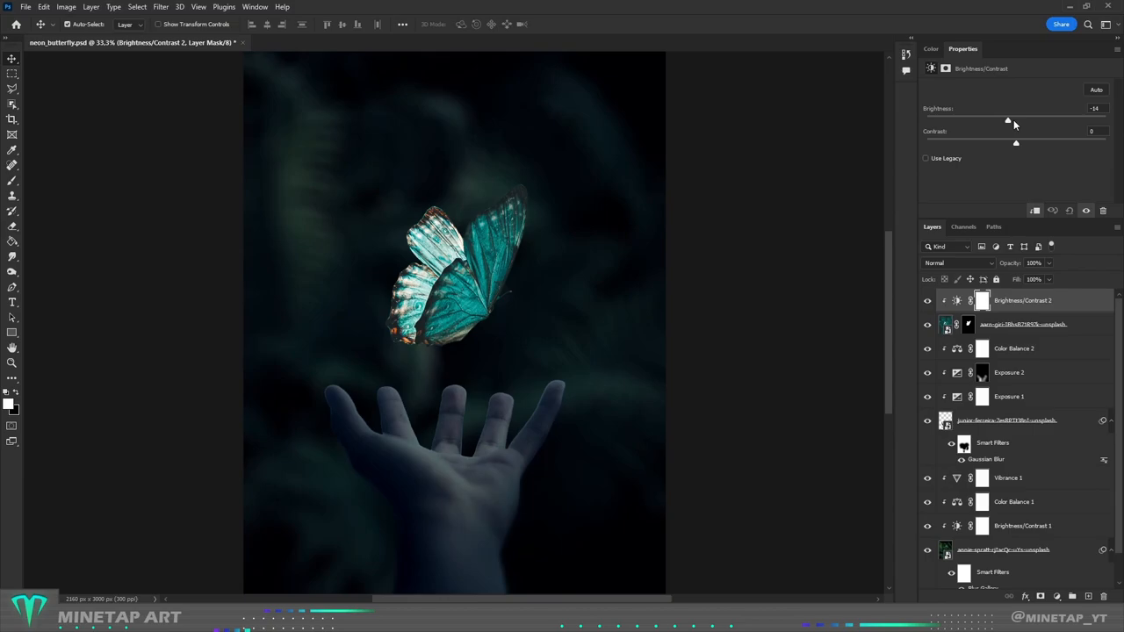
{"action": "left_click_drag", "start_coordinate": [1007, 120], "coordinate": [1011, 122]}
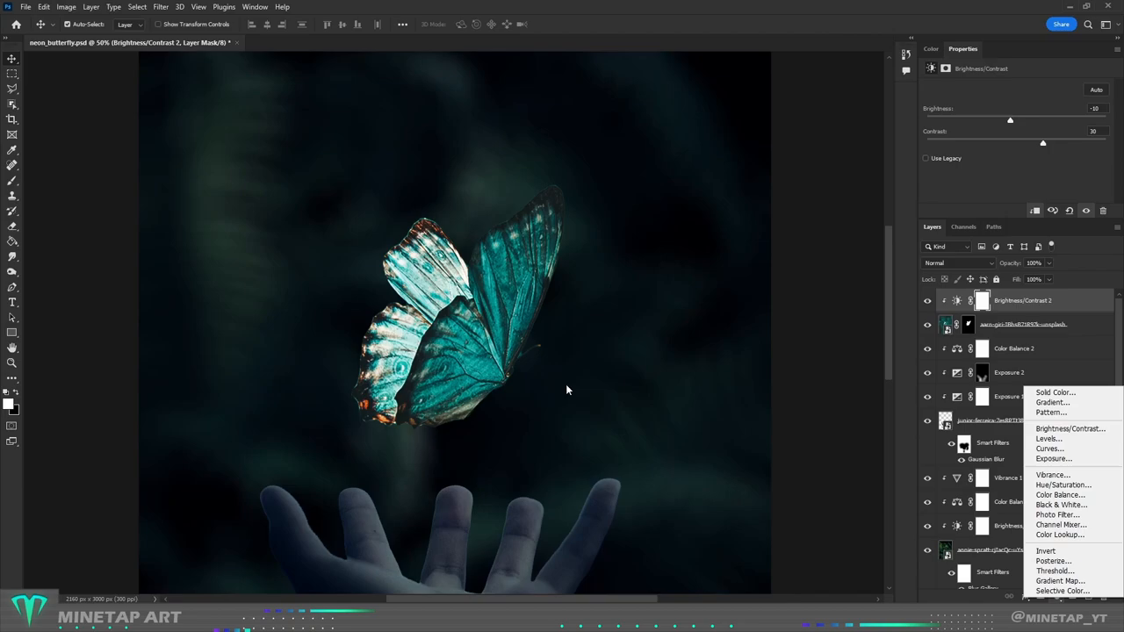
Step: Add an Exposure adjustment on the butterfly and raise exposure to +1.00
{"action": "left_click", "coordinate": [1054, 459]}
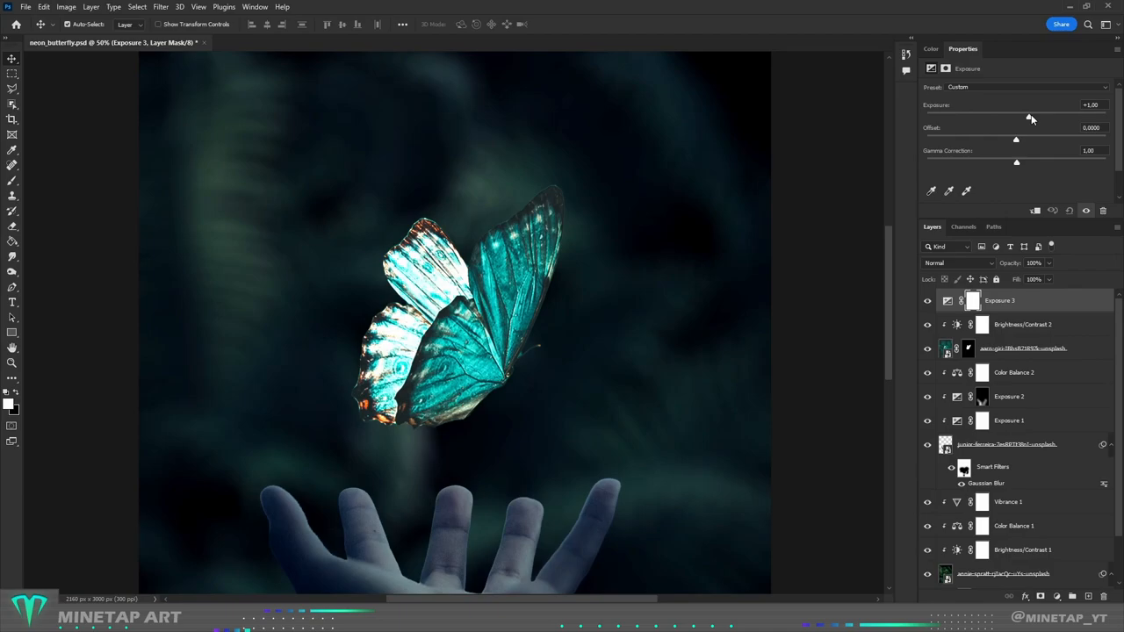
{"action": "left_click_drag", "start_coordinate": [1016, 115], "coordinate": [1041, 115]}
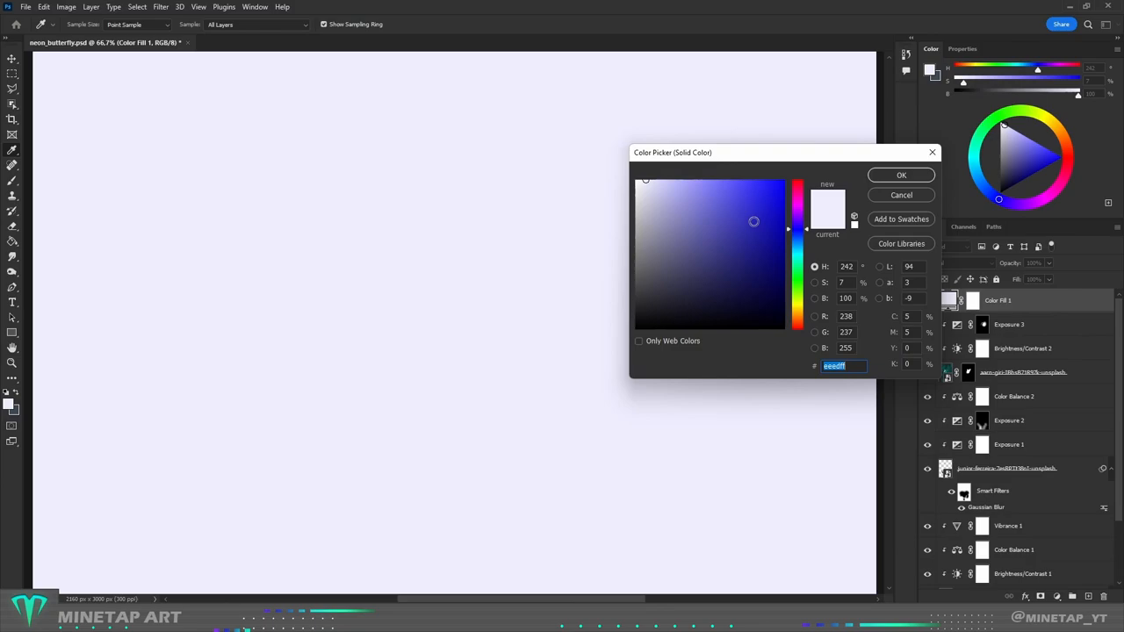
Step: Fill a clipped Solid Color layer with purple #6030b7 and target its mask
{"action": "left_click", "coordinate": [745, 223]}
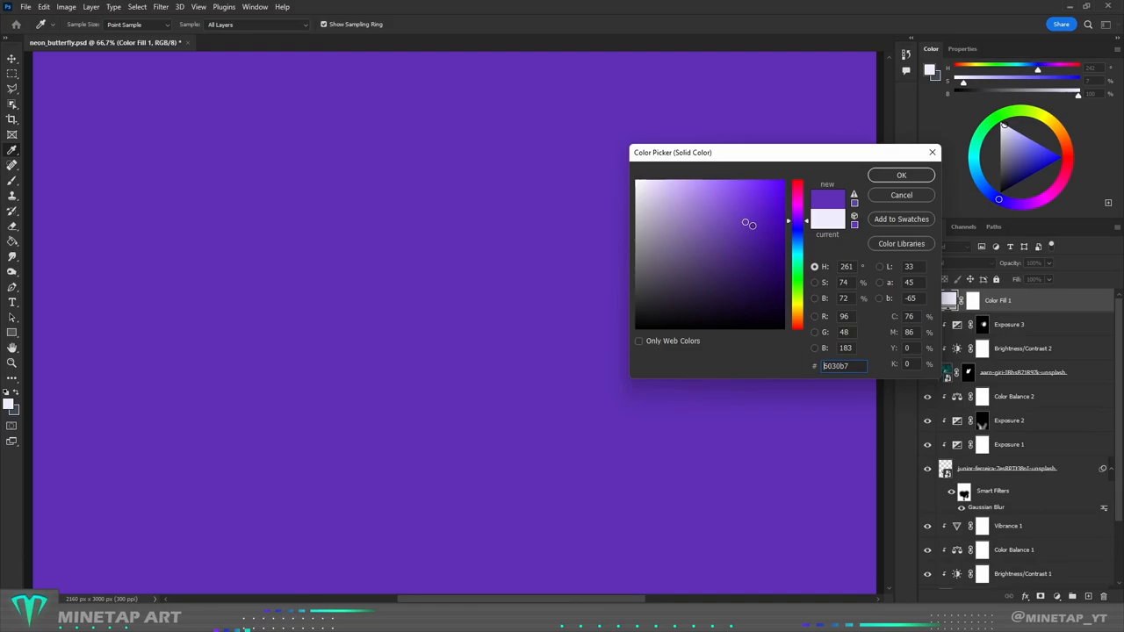
{"action": "left_click", "coordinate": [901, 175]}
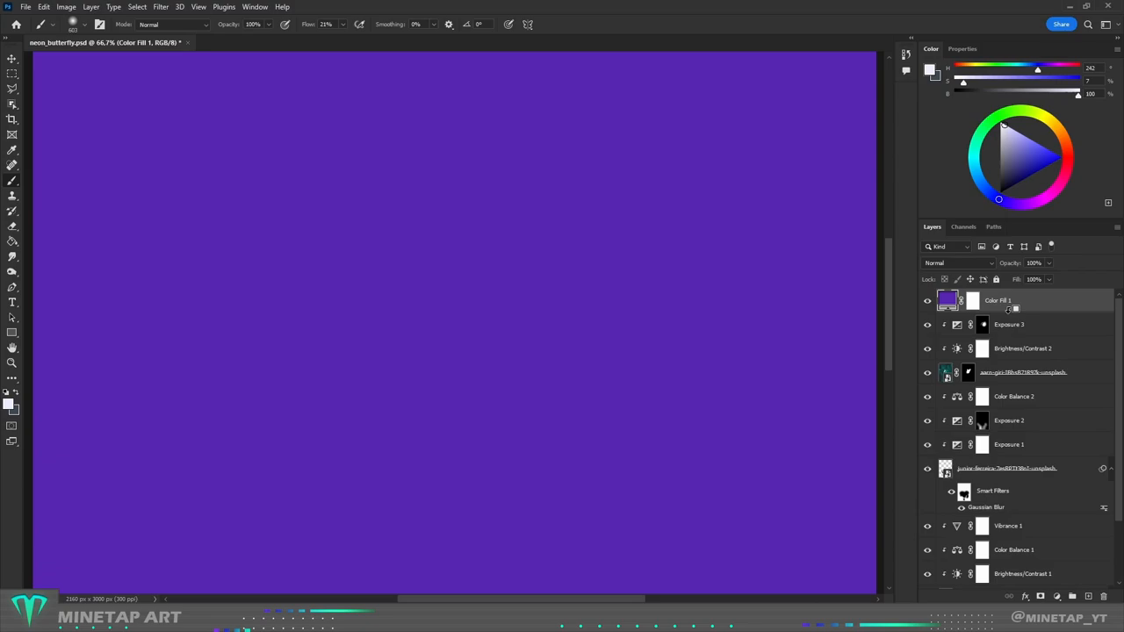
{"action": "left_click", "coordinate": [956, 262]}
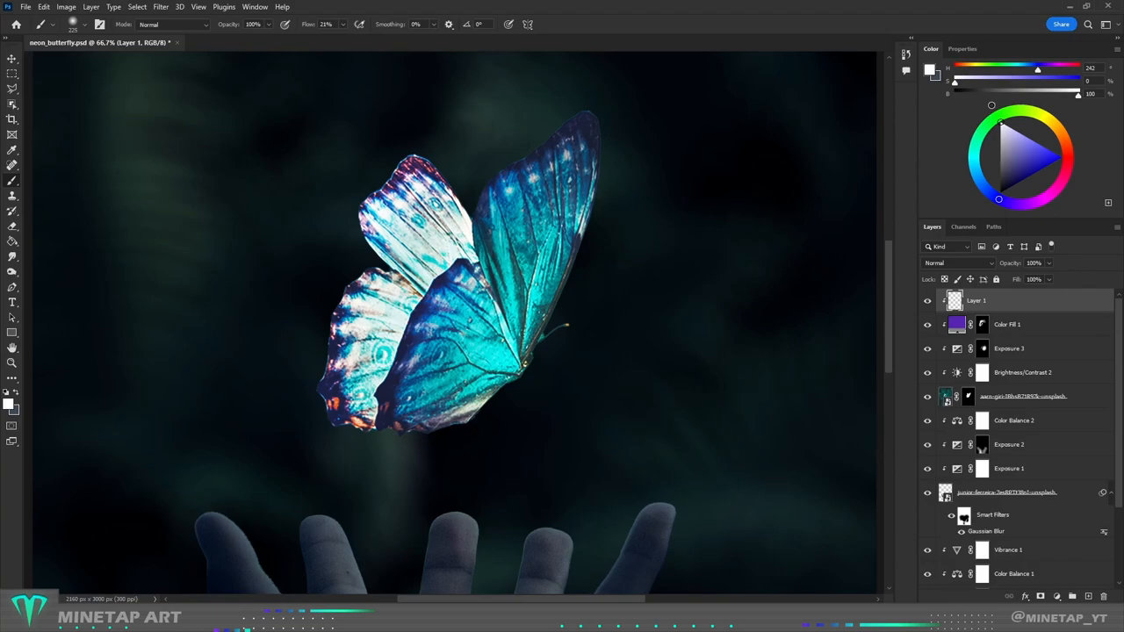
Step: Paint soft white light around the butterfly's body on a new clipped layer
{"action": "left_click", "coordinate": [343, 25]}
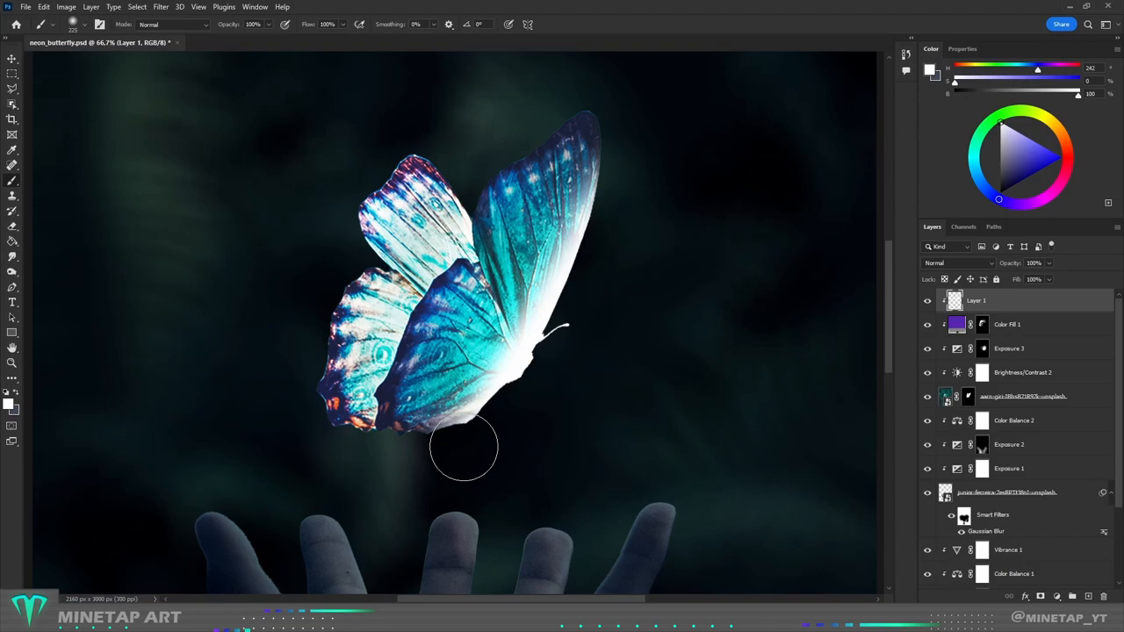
{"action": "left_click", "coordinate": [957, 263]}
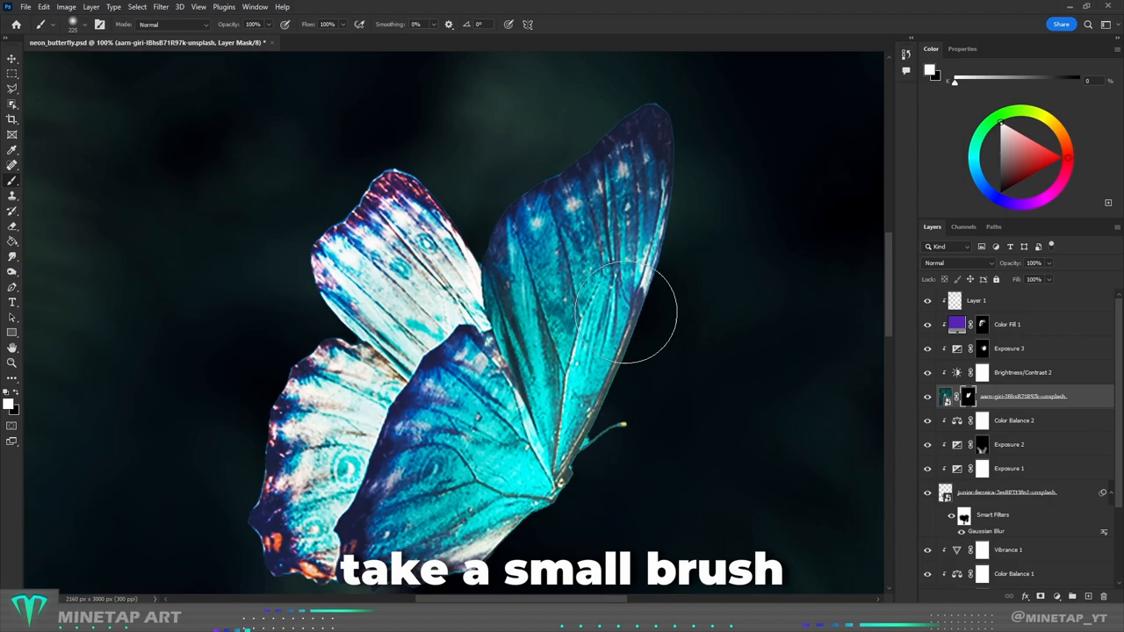
Step: Touch up the butterfly layer mask along the wing edges with a small brush
{"action": "left_click", "coordinate": [72, 24]}
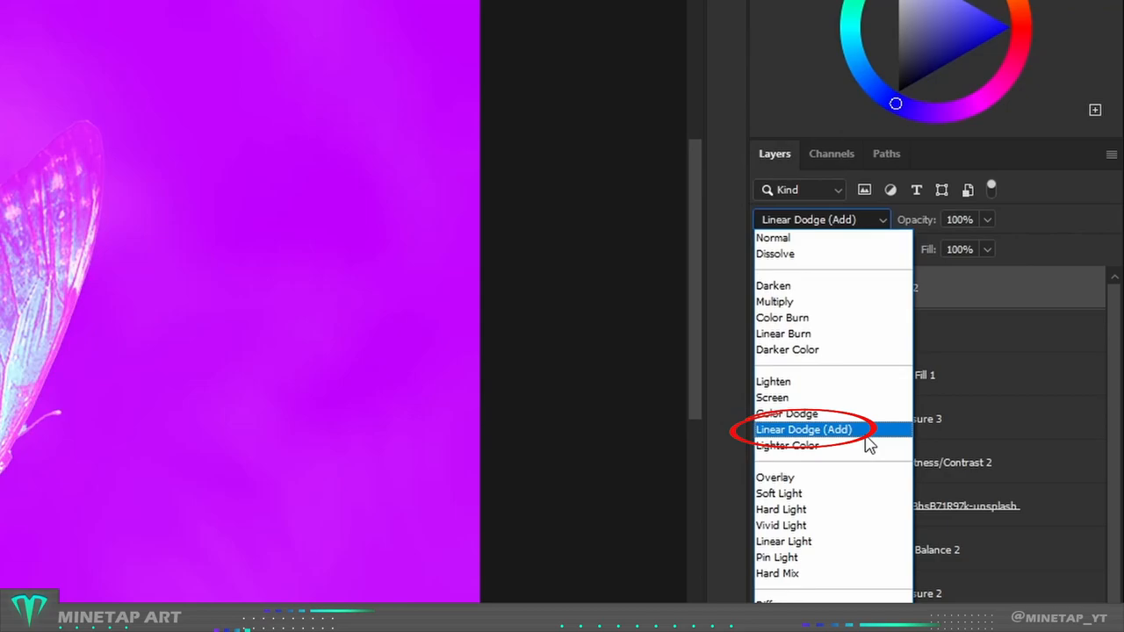
Step: Set the purple Color Fill layer's blend mode to Linear Dodge (Add)
{"action": "left_click", "coordinate": [803, 430]}
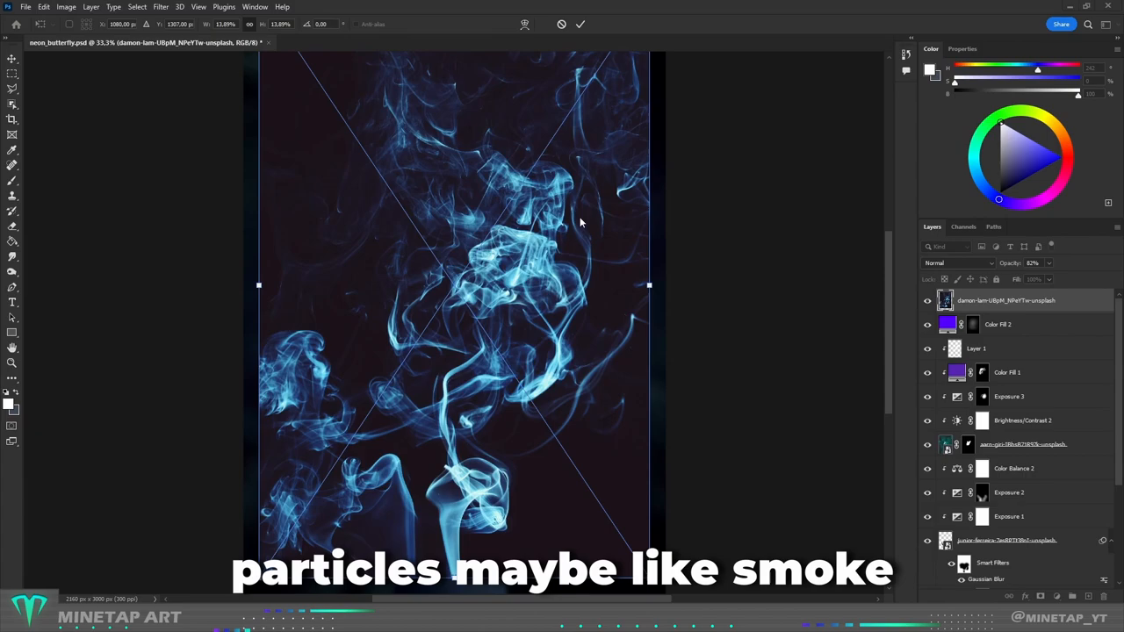
{"action": "mouse_move", "coordinate": [634, 255]}
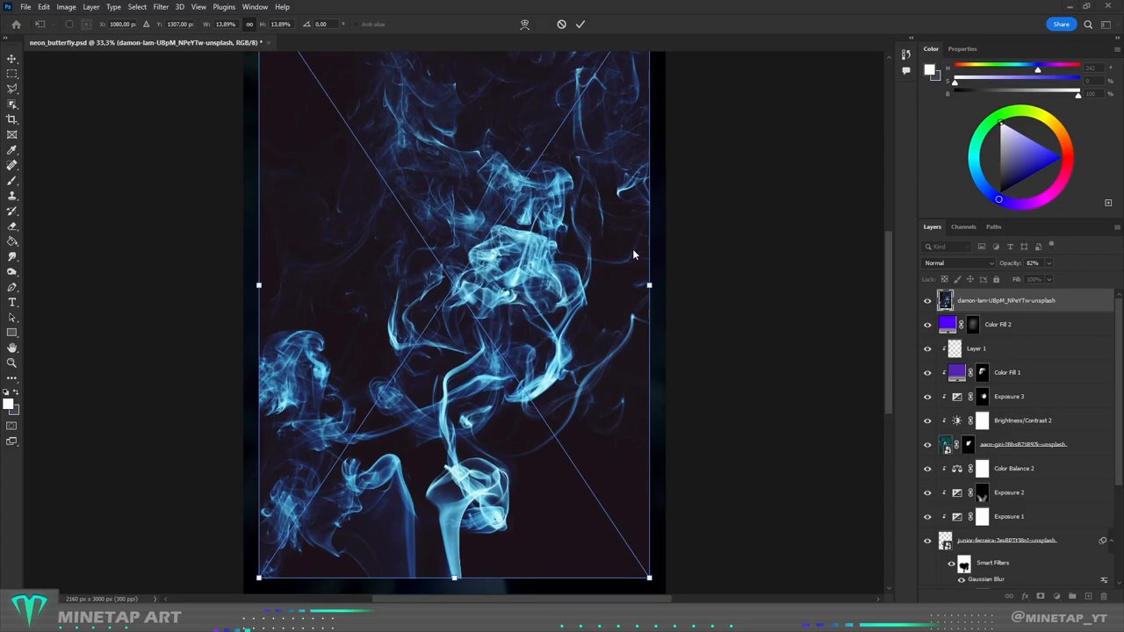
Step: Commit the placed blue smoke photo scaled across the canvas
{"action": "left_click", "coordinate": [957, 263]}
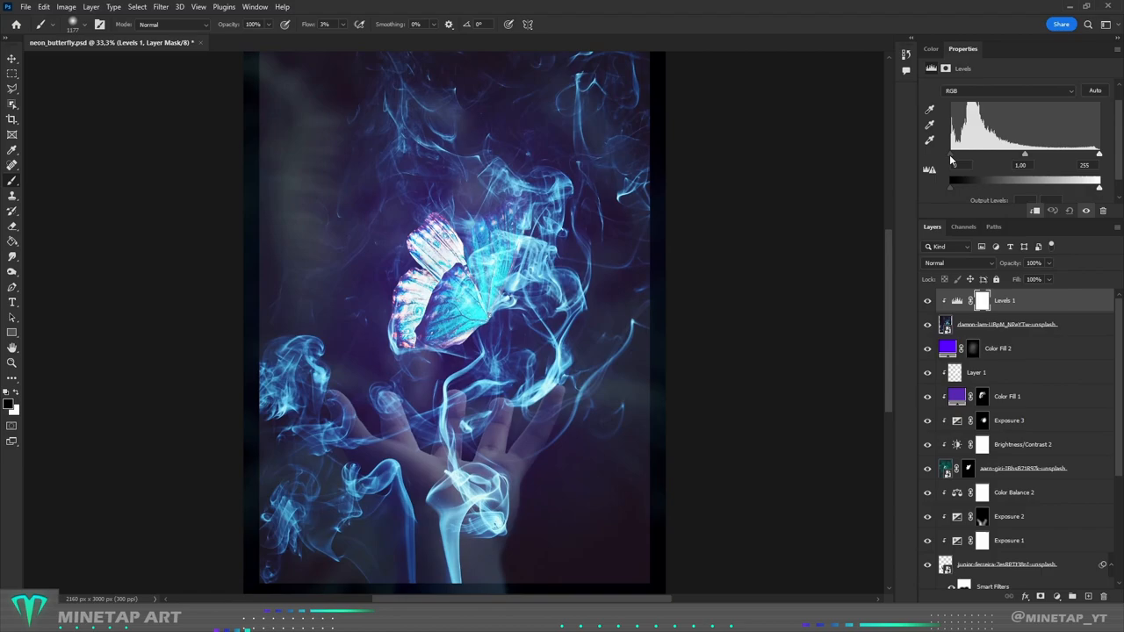
Step: Darken the smoke's shadow tones with a clipped Levels adjustment
{"action": "left_click_drag", "start_coordinate": [950, 156], "coordinate": [969, 156]}
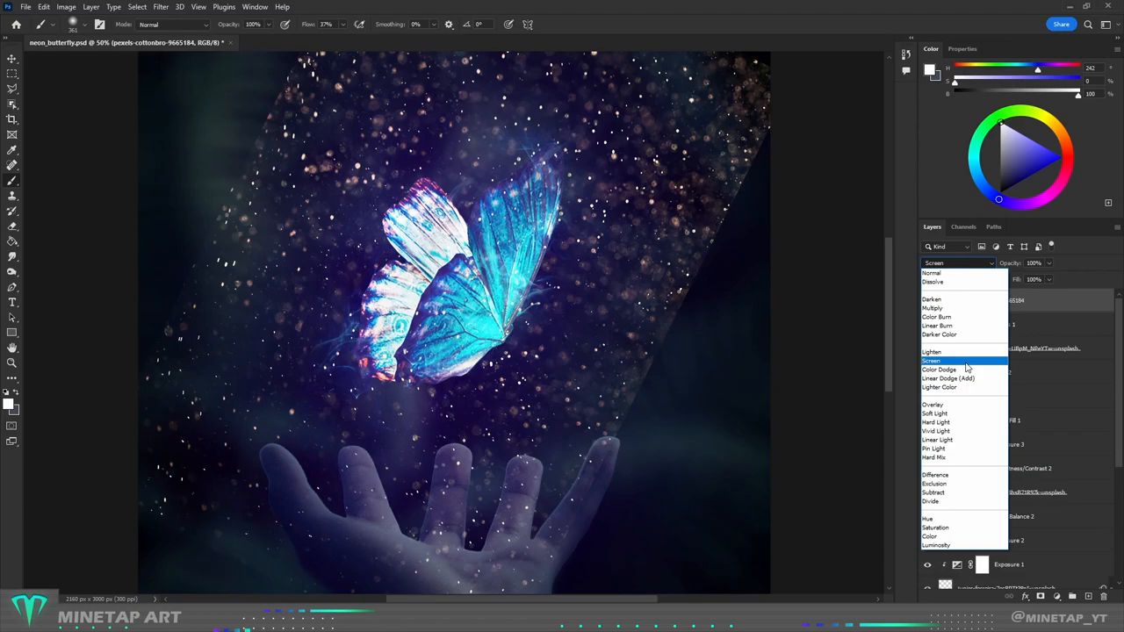
Step: Set the pexels-cottonbro particle layer's blend mode to Screen
{"action": "left_click", "coordinate": [939, 369]}
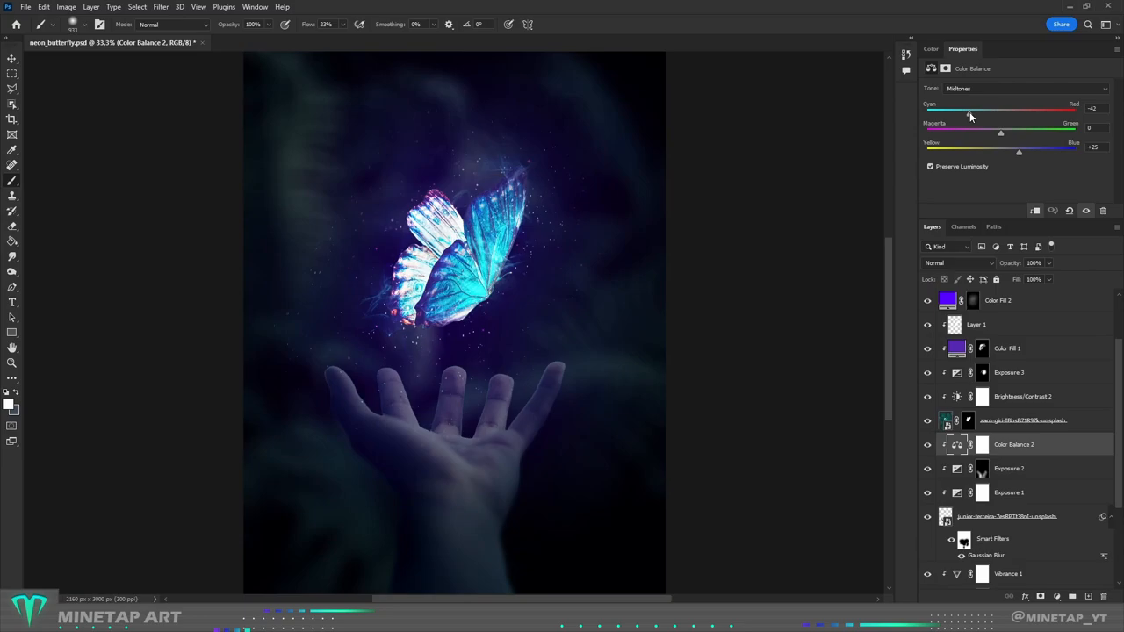
Step: Set Color Balance 2 Midtones Cyan-Red -42, Yellow-Blue +25; Highlights Cyan-Red -84, Magenta-Green +8
{"action": "left_click", "coordinate": [1024, 88]}
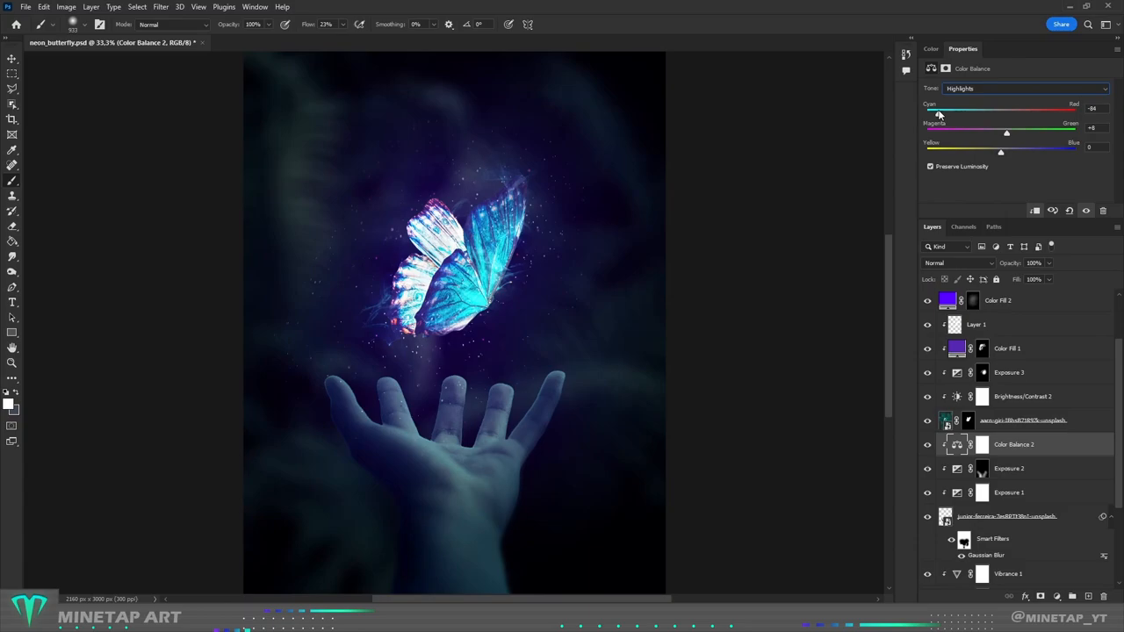
{"action": "left_click", "coordinate": [1024, 88]}
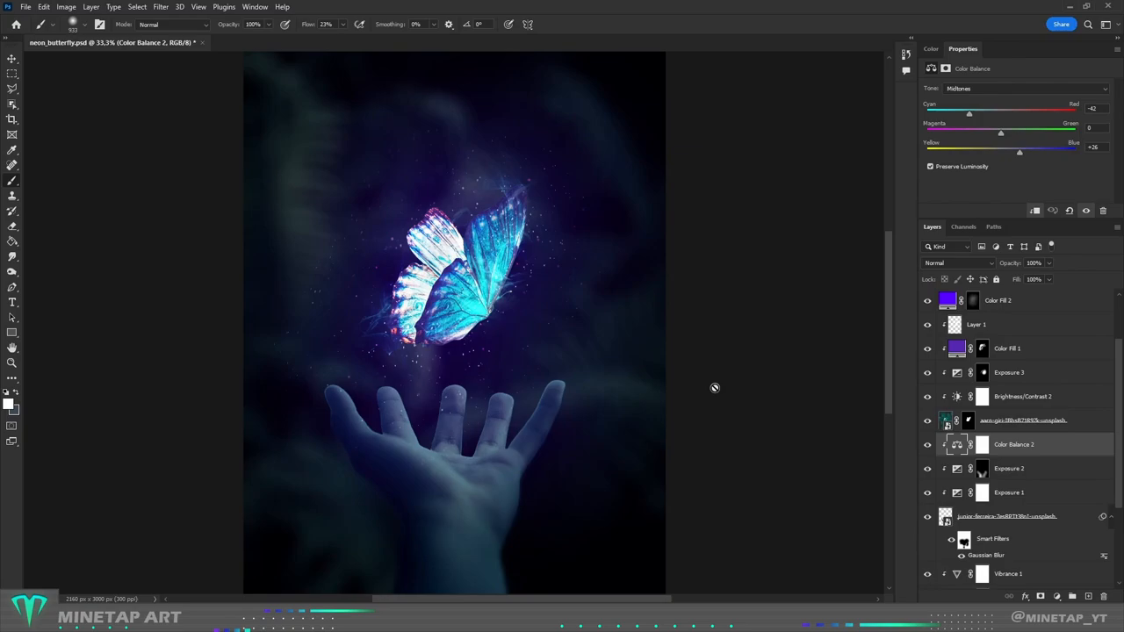
{"action": "mouse_move", "coordinate": [483, 459]}
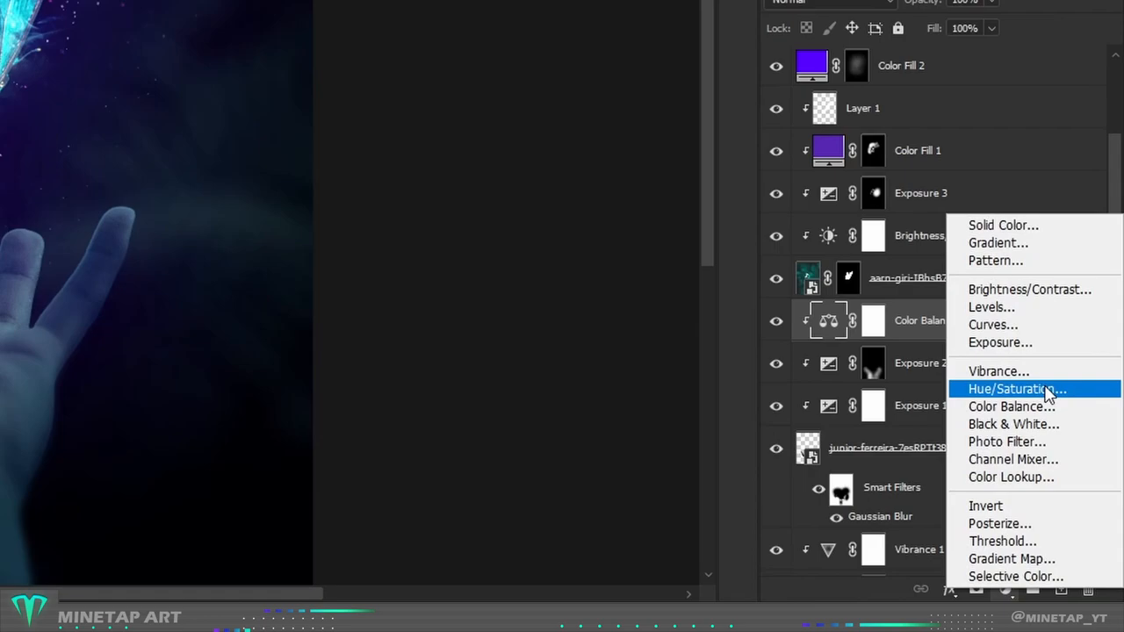
Step: Clip a Hue/Saturation adjustment to the hand with Lightness set to +100
{"action": "left_click", "coordinate": [1017, 389]}
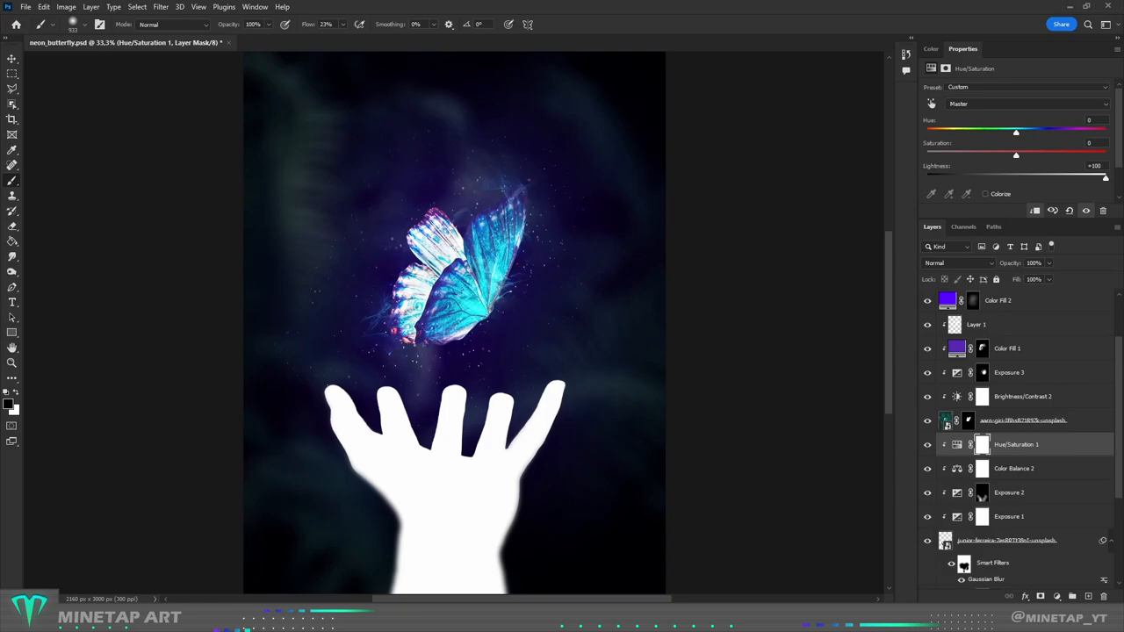
{"action": "left_click", "coordinate": [957, 262]}
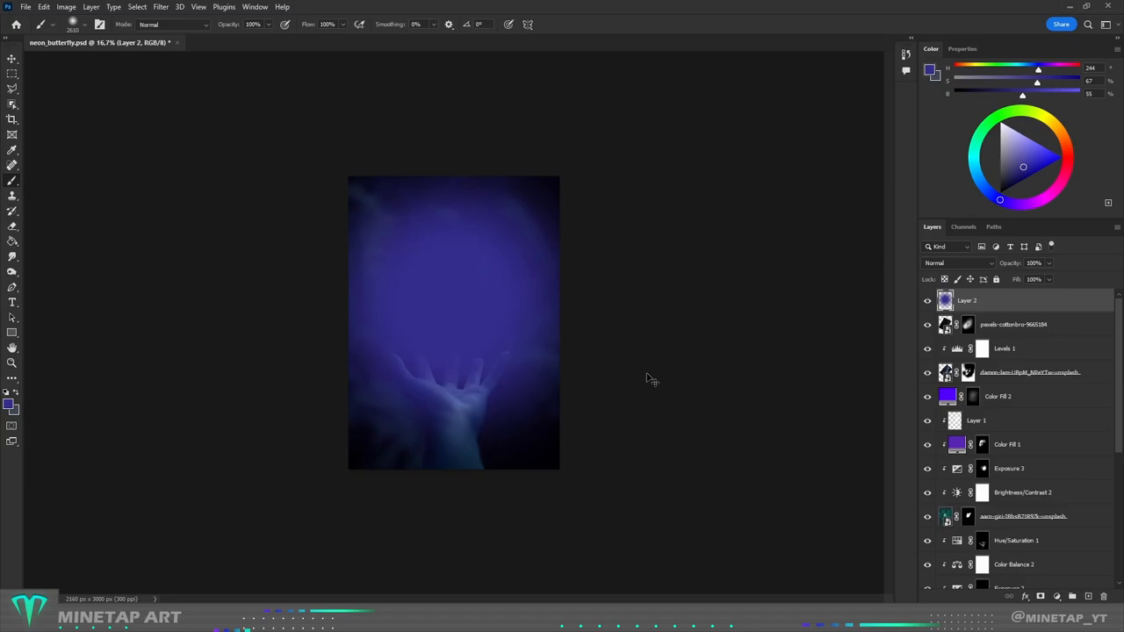
Step: Add a new empty layer at the top of the layer stack
{"action": "left_click", "coordinate": [957, 263]}
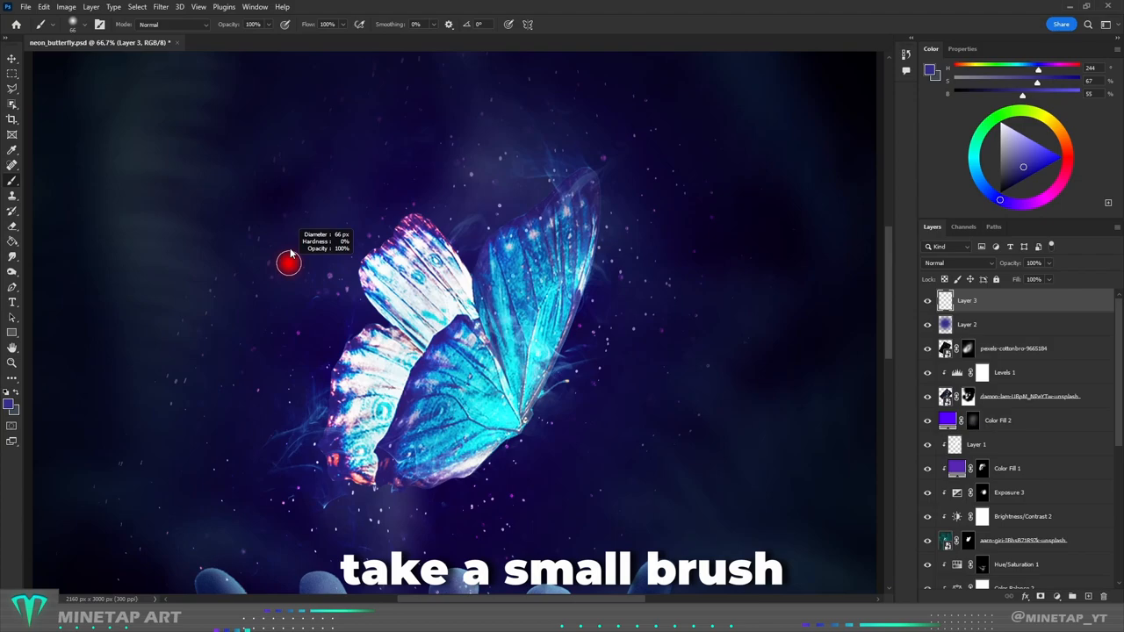
Step: Pick a light colour and paint a soft glow along the butterfly's wing edges
{"action": "left_click", "coordinate": [1009, 114]}
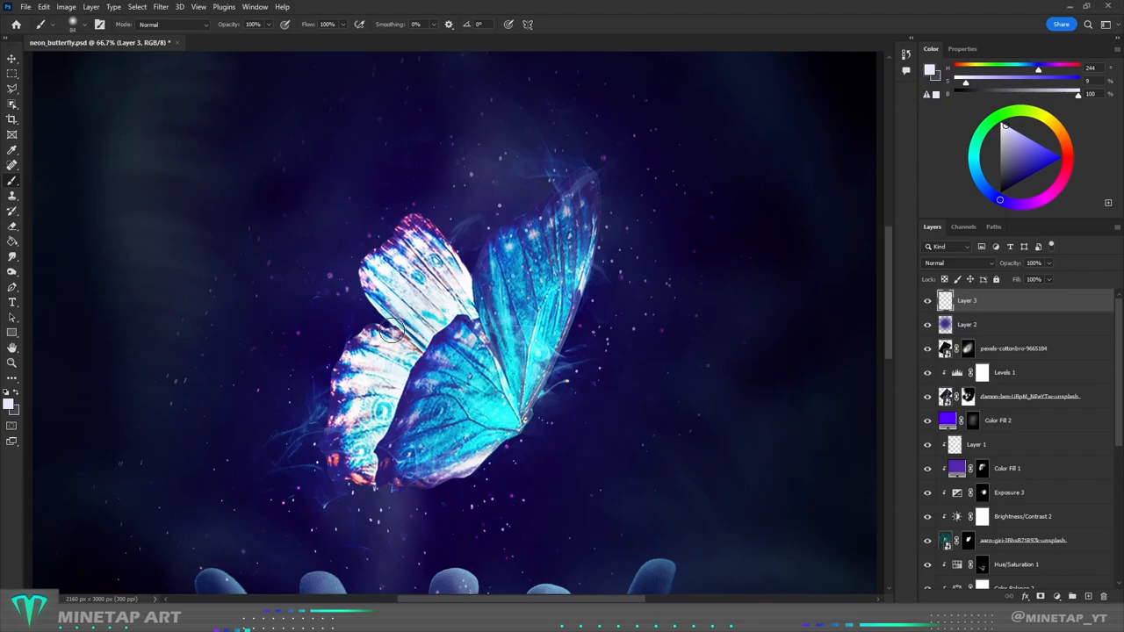
{"action": "left_click_drag", "start_coordinate": [395, 333], "coordinate": [469, 272]}
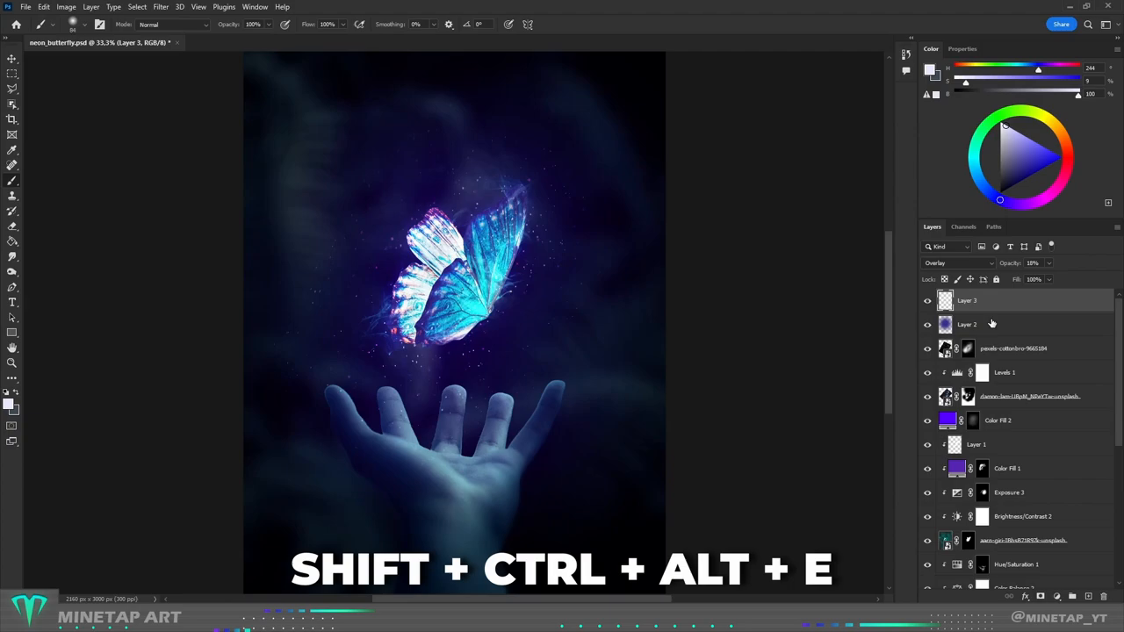
Step: Stamp all visible layers into a merged Layer 4 with Shift+Ctrl+Alt+E
{"action": "key", "text": "shift+ctrl+alt+e"}
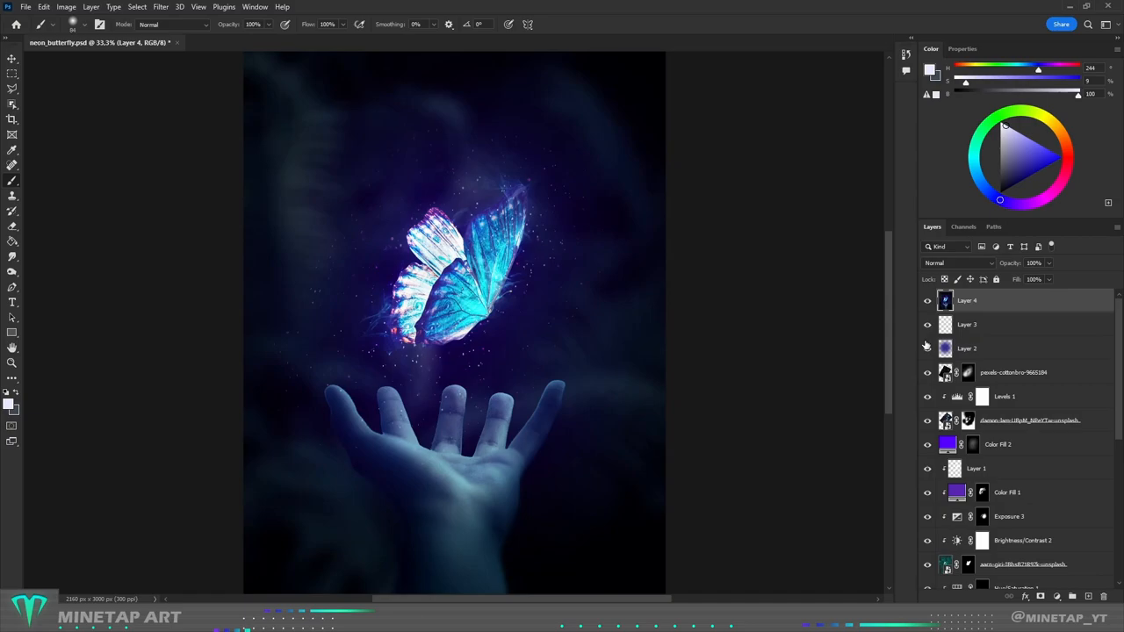
{"action": "left_click", "coordinate": [173, 13]}
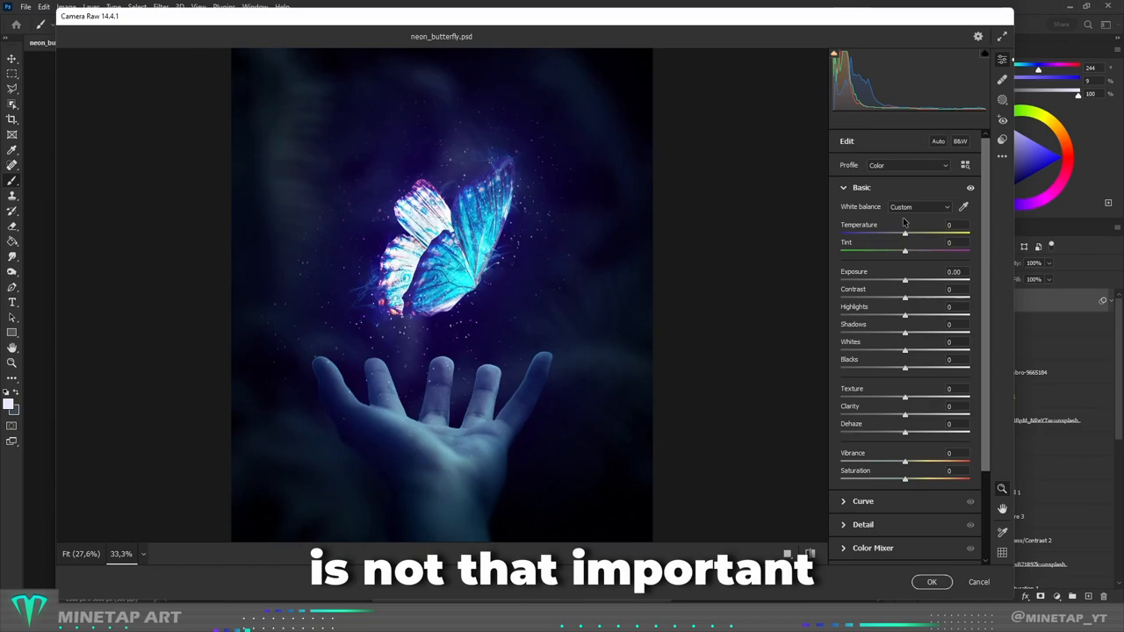
Step: In Camera Raw, set Temperature -3, Grain 20, Vignetting -1 and calibration hue shifts
{"action": "left_click_drag", "start_coordinate": [904, 235], "coordinate": [902, 235]}
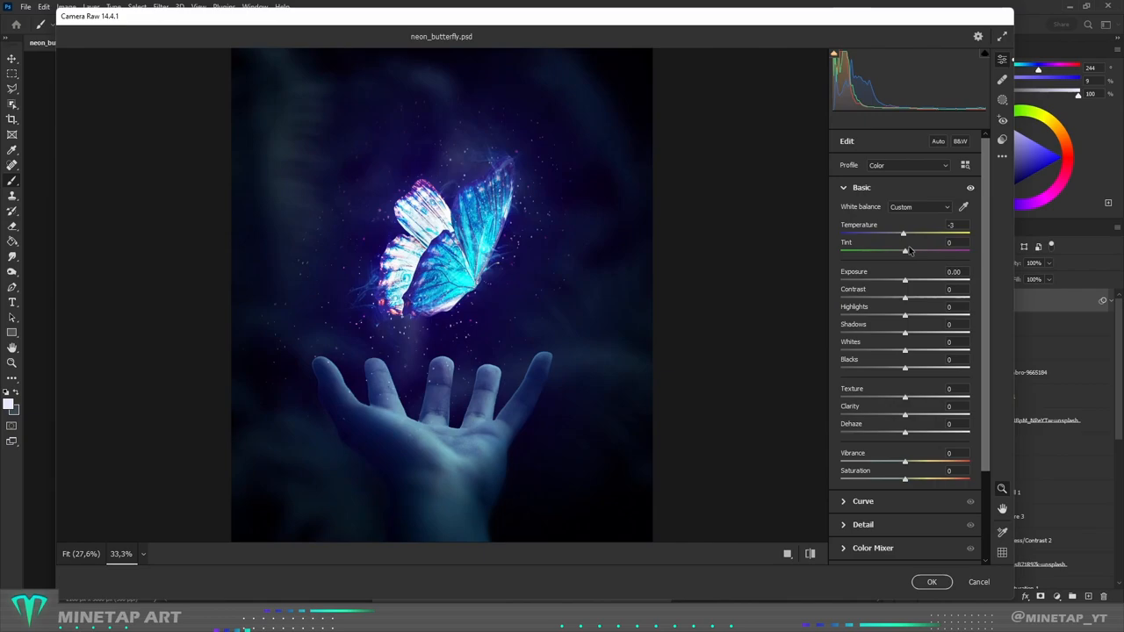
{"action": "left_click_drag", "start_coordinate": [904, 280], "coordinate": [922, 280]}
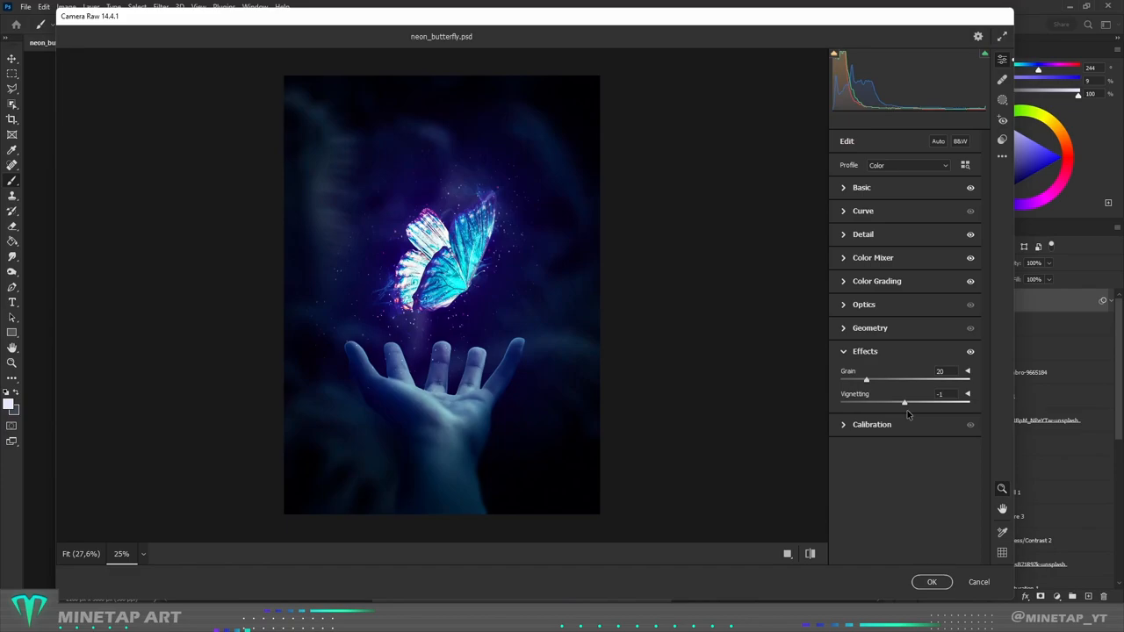
{"action": "left_click_drag", "start_coordinate": [905, 402], "coordinate": [895, 402]}
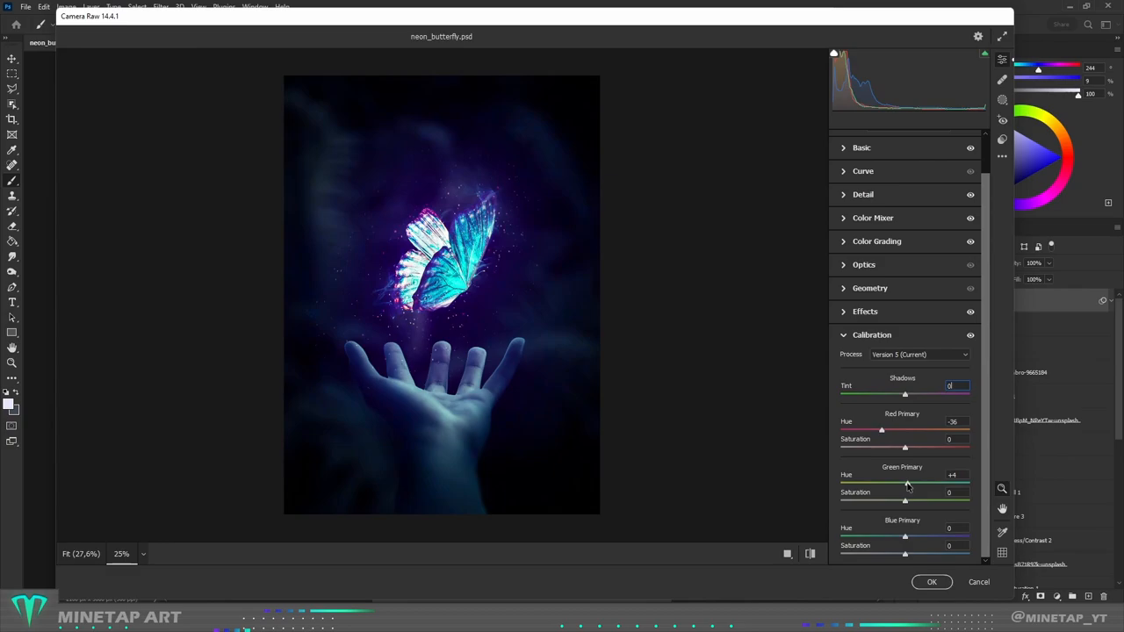
{"action": "left_click", "coordinate": [931, 581]}
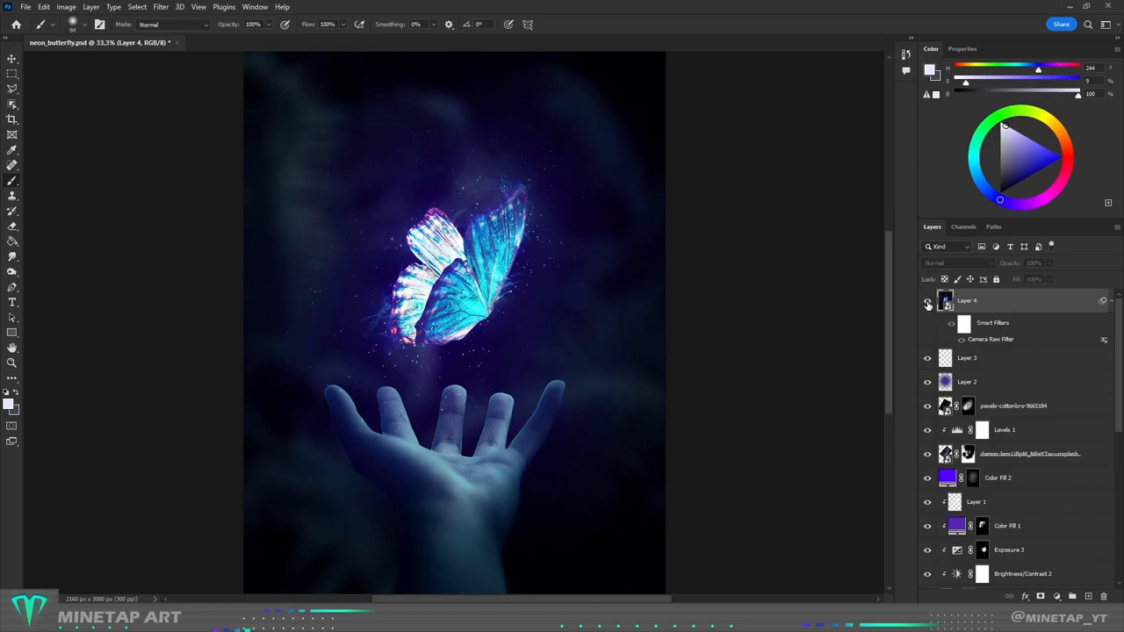